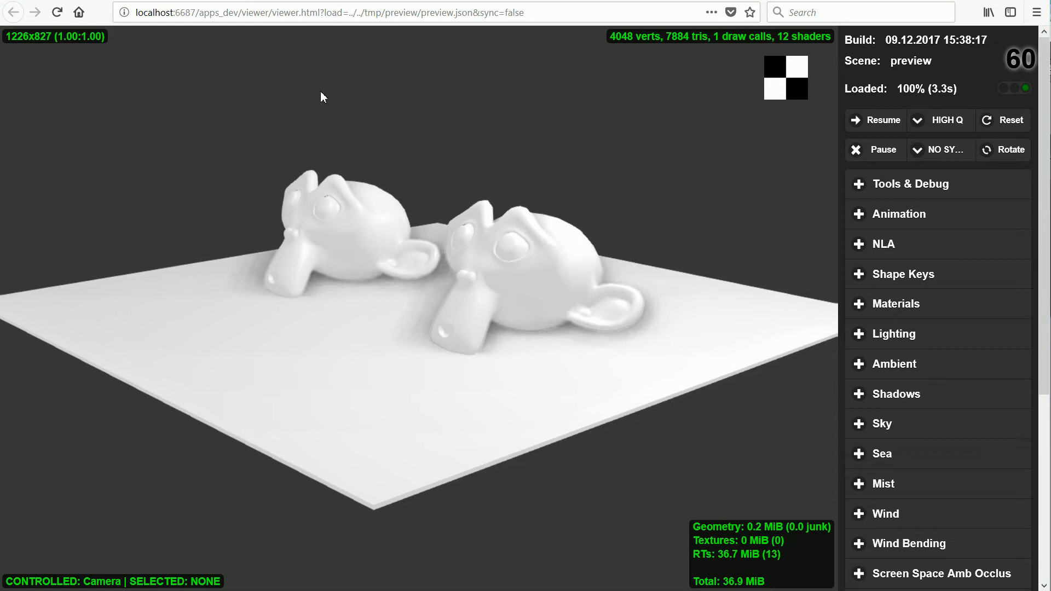
{"action": "mouse_move", "coordinate": [609, 308]}
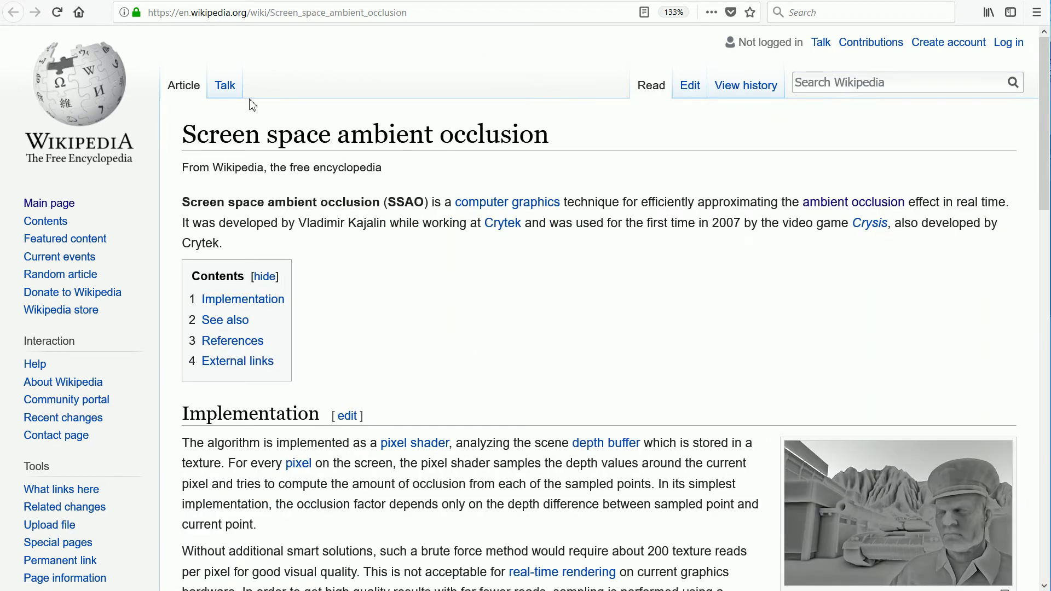
{"action": "mouse_move", "coordinate": [499, 133]}
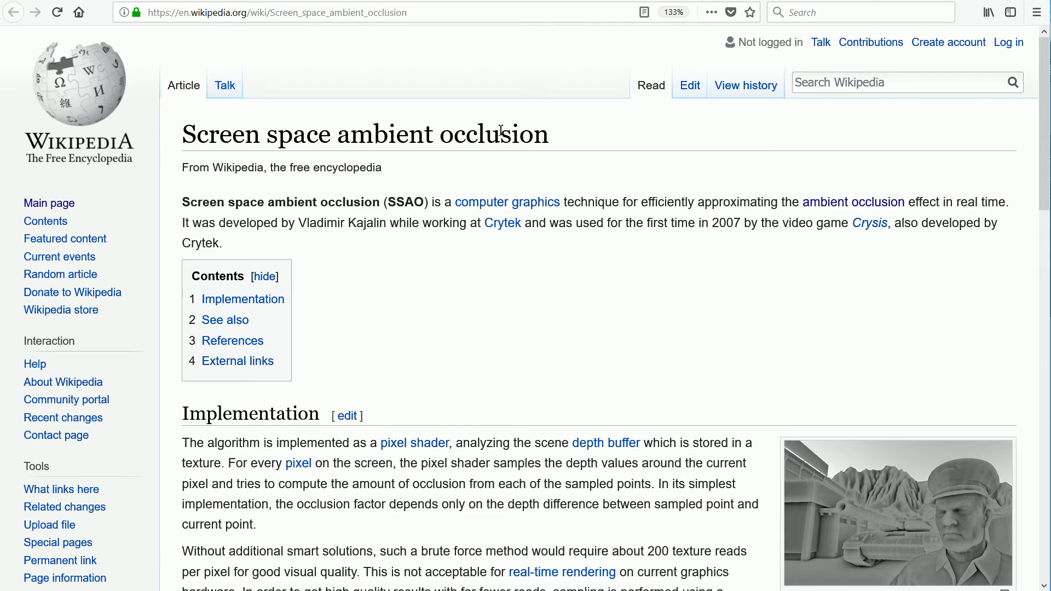
{"action": "mouse_move", "coordinate": [955, 205]}
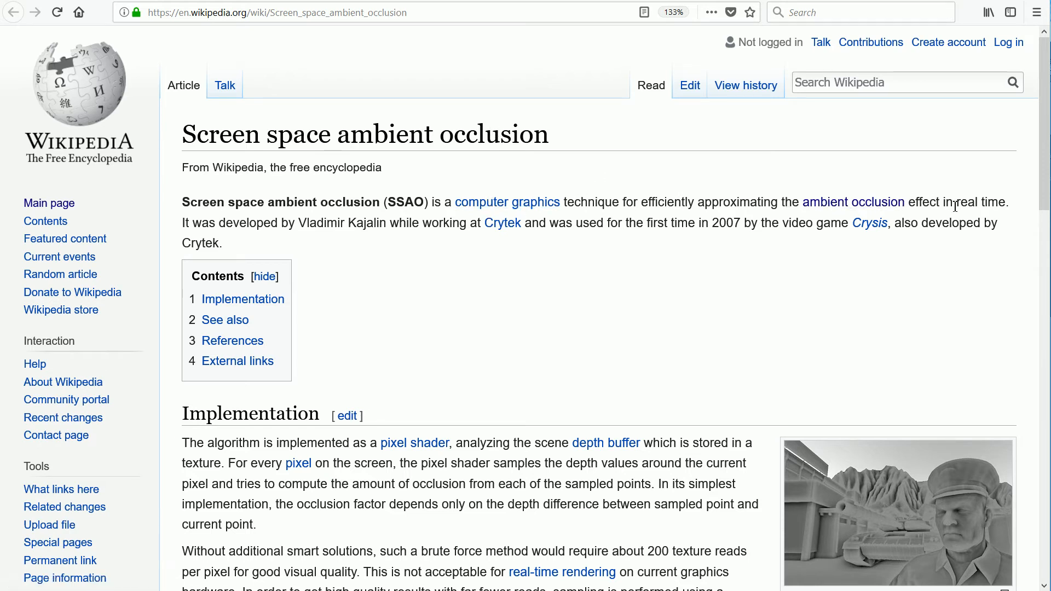
{"action": "mouse_move", "coordinate": [653, 198]}
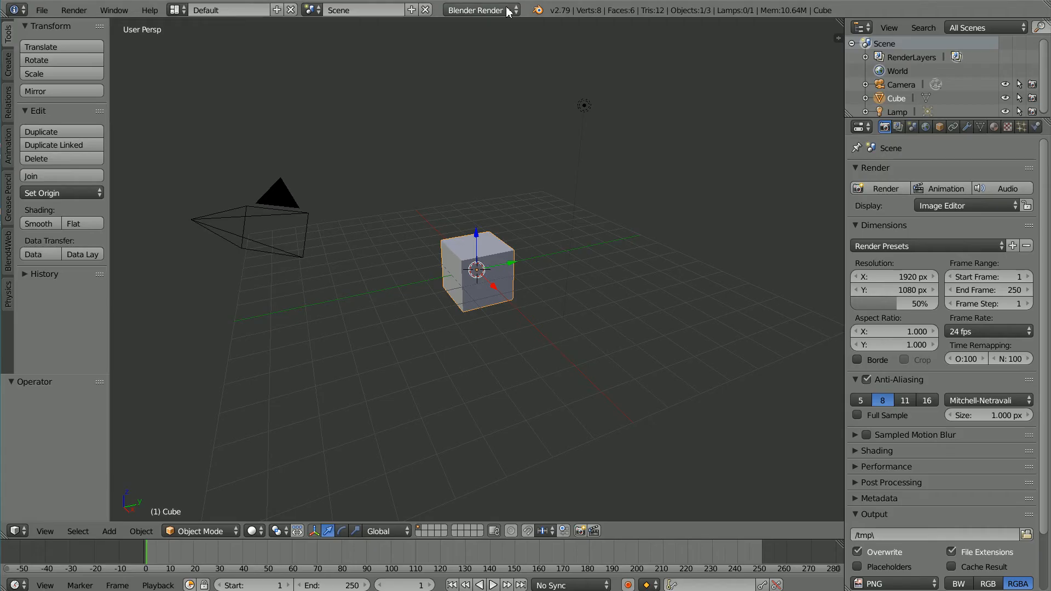
Switch the render engine to Blend4Web with recommended options and scale the cube to a 4 × 4 × 0.02 slab.
{"action": "left_click", "coordinate": [479, 10]}
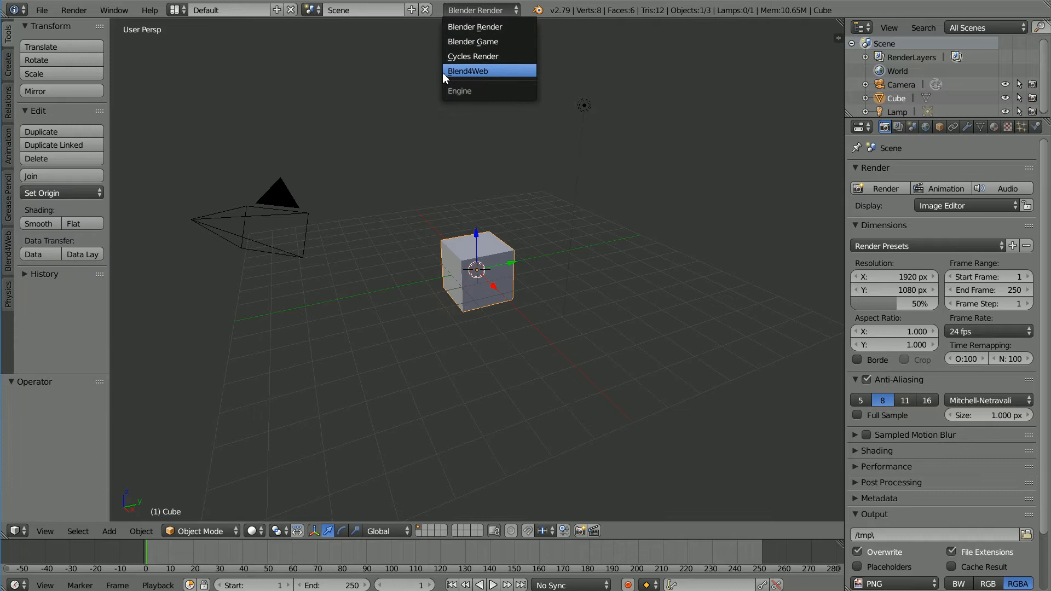
{"action": "left_click", "coordinate": [468, 70]}
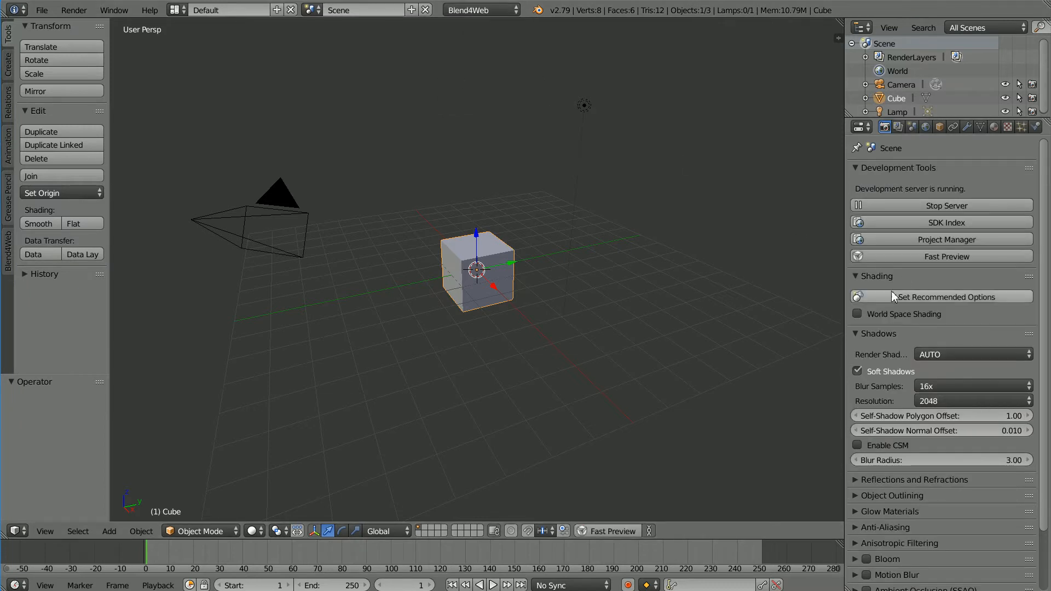
{"action": "left_click", "coordinate": [859, 314]}
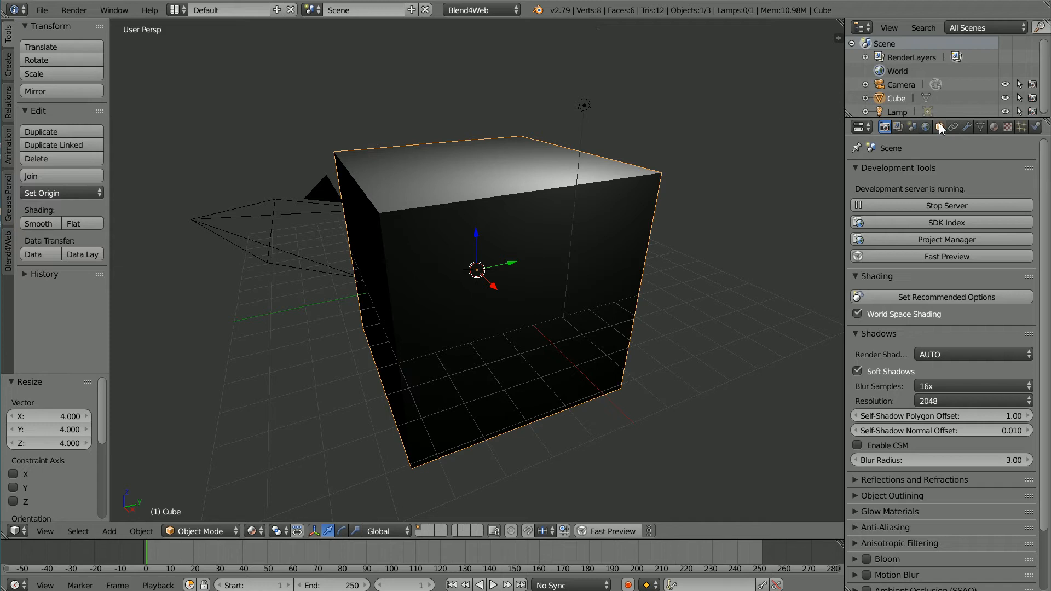
{"action": "left_click", "coordinate": [939, 127]}
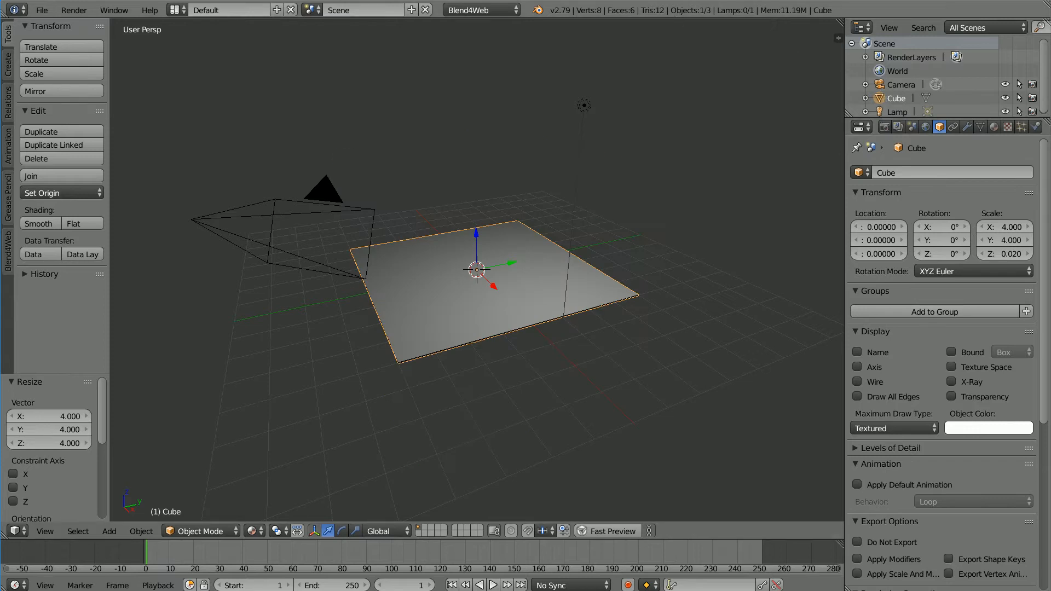
Add a monkey head mesh at the slab centre with a Subdivision Surface modifier and smooth shading.
{"action": "left_click", "coordinate": [109, 530]}
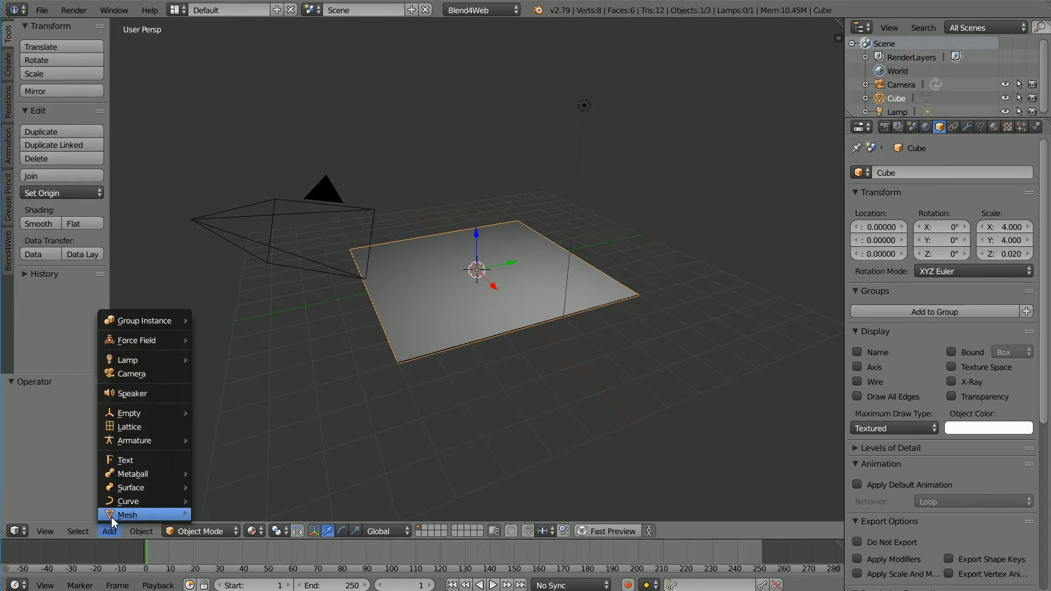
{"action": "left_click", "coordinate": [127, 515]}
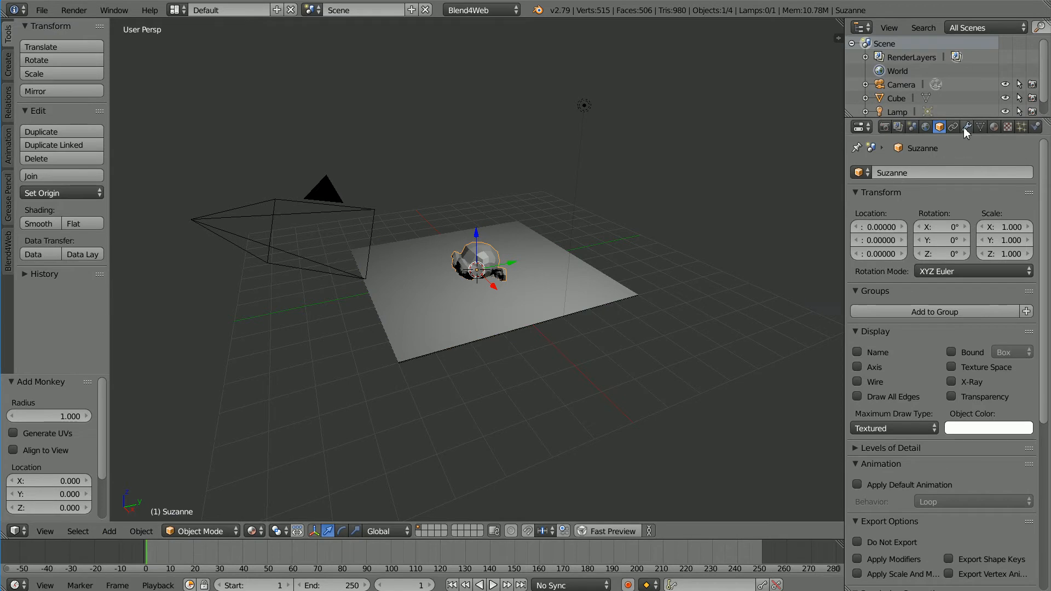
{"action": "left_click", "coordinate": [967, 127]}
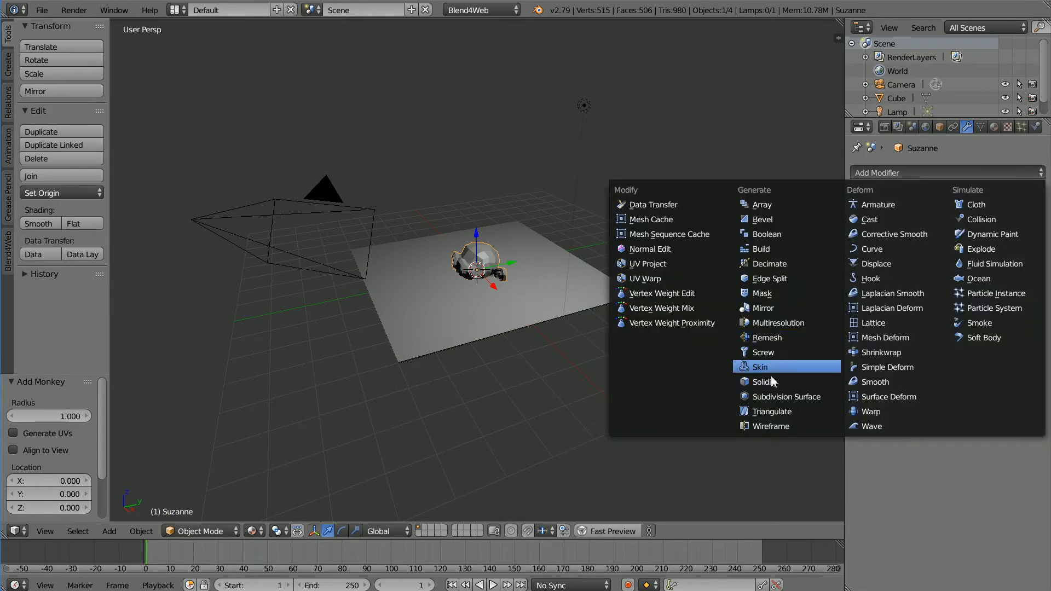
{"action": "left_click", "coordinate": [784, 397]}
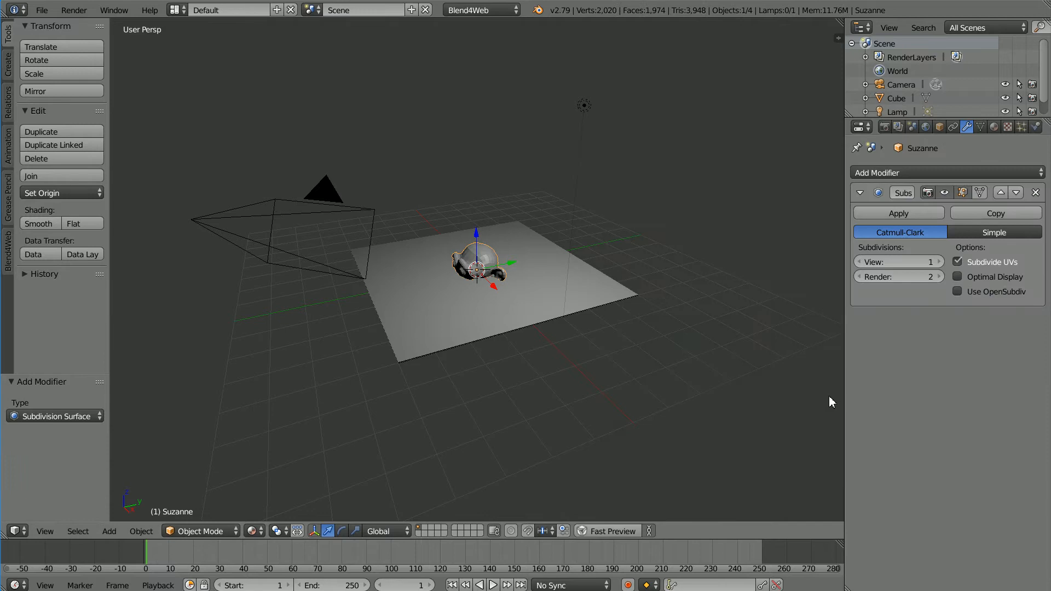
{"action": "mouse_move", "coordinate": [41, 215]}
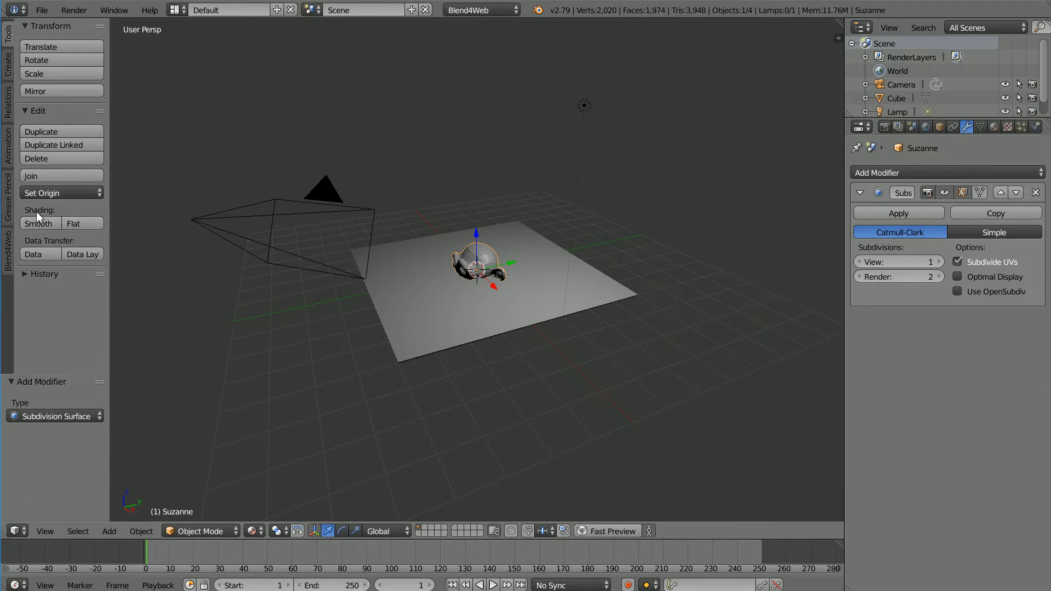
{"action": "left_click", "coordinate": [39, 223]}
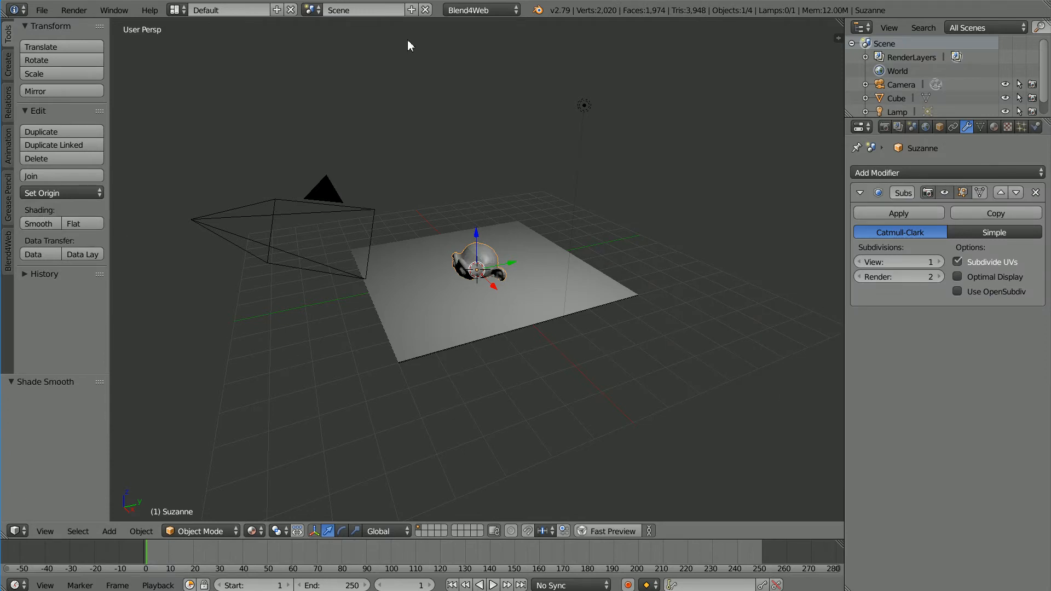
{"action": "left_click", "coordinate": [45, 531]}
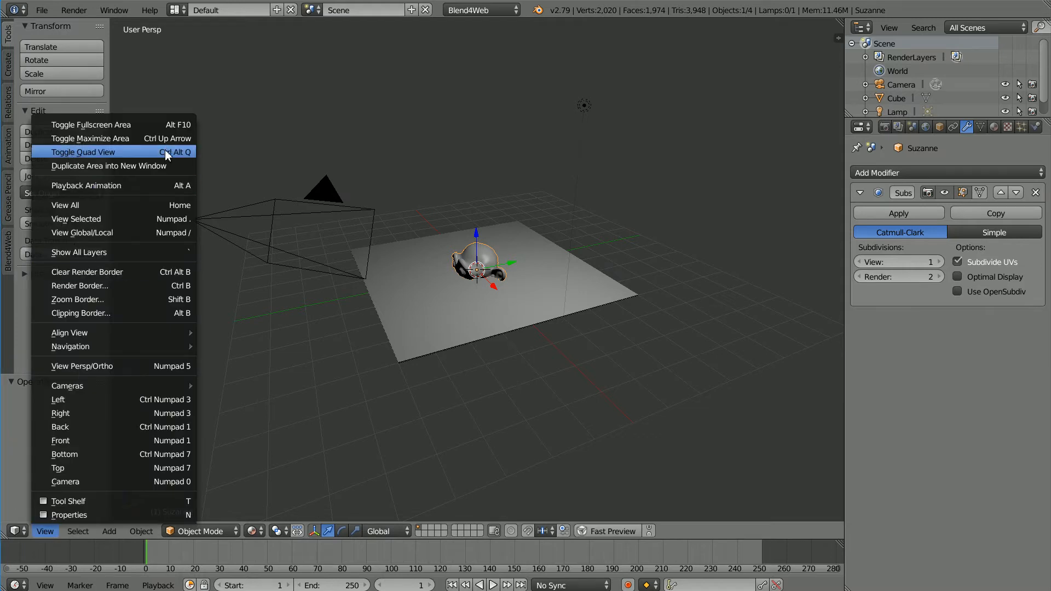
Toggle quad view, tilt the monkey to Rotation X -35.4°, raise it to Z 0.52 and add a new material.
{"action": "left_click", "coordinate": [85, 151]}
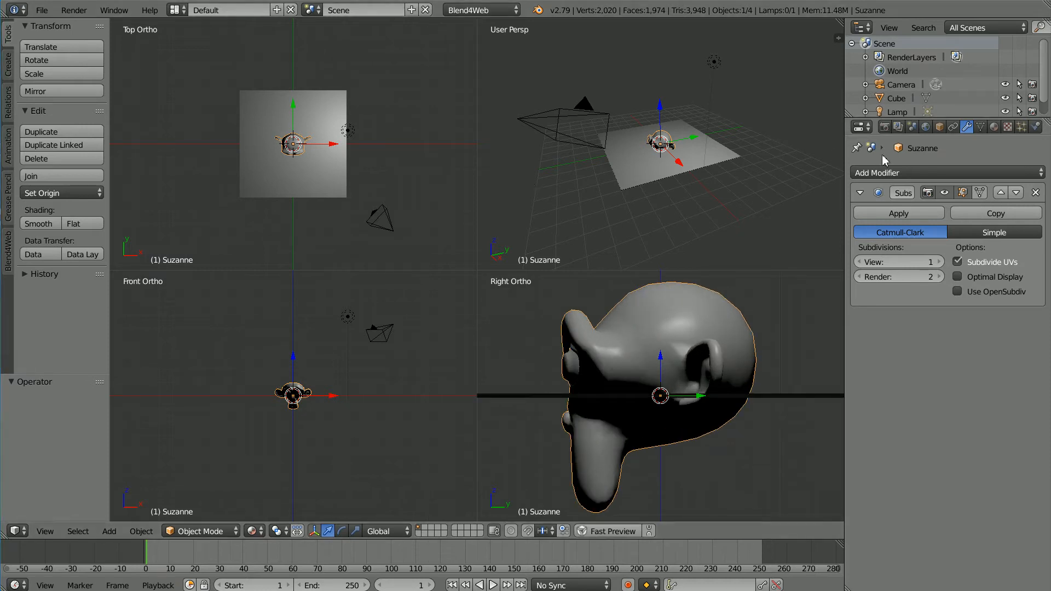
{"action": "left_click", "coordinate": [939, 127]}
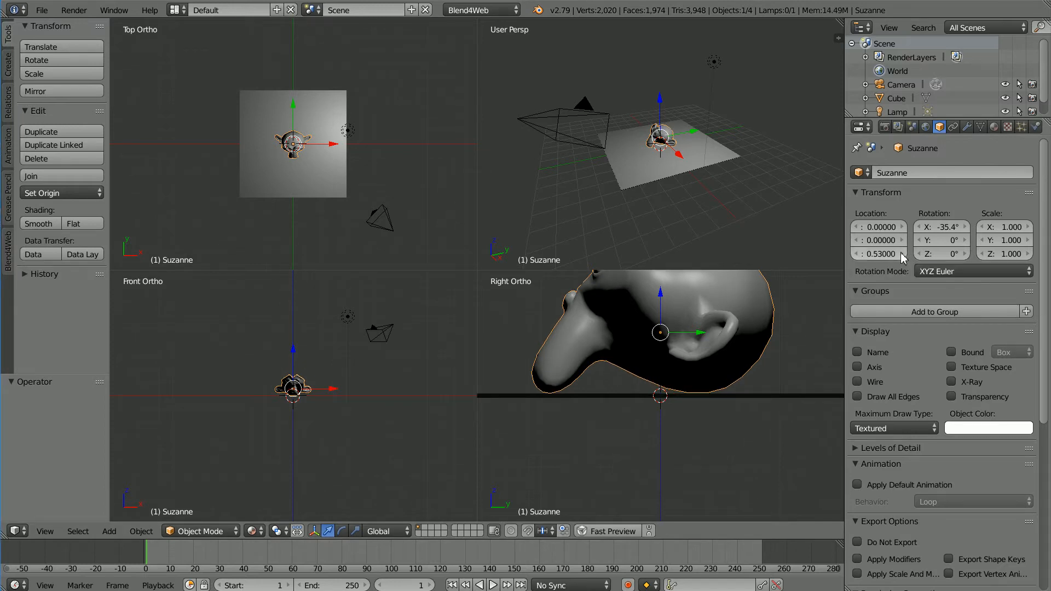
{"action": "mouse_move", "coordinate": [869, 306]}
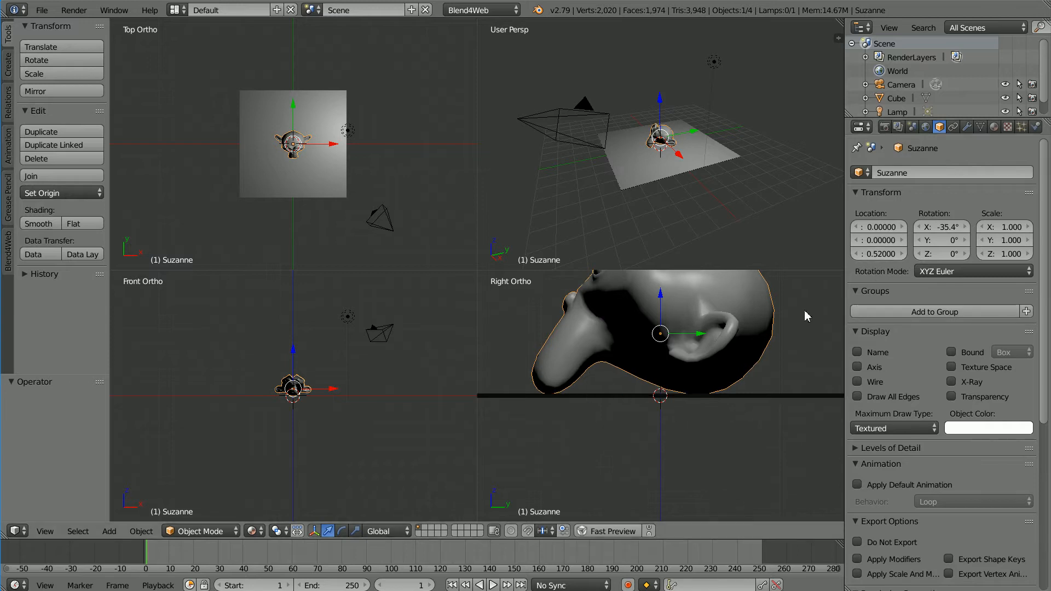
{"action": "mouse_move", "coordinate": [605, 46]}
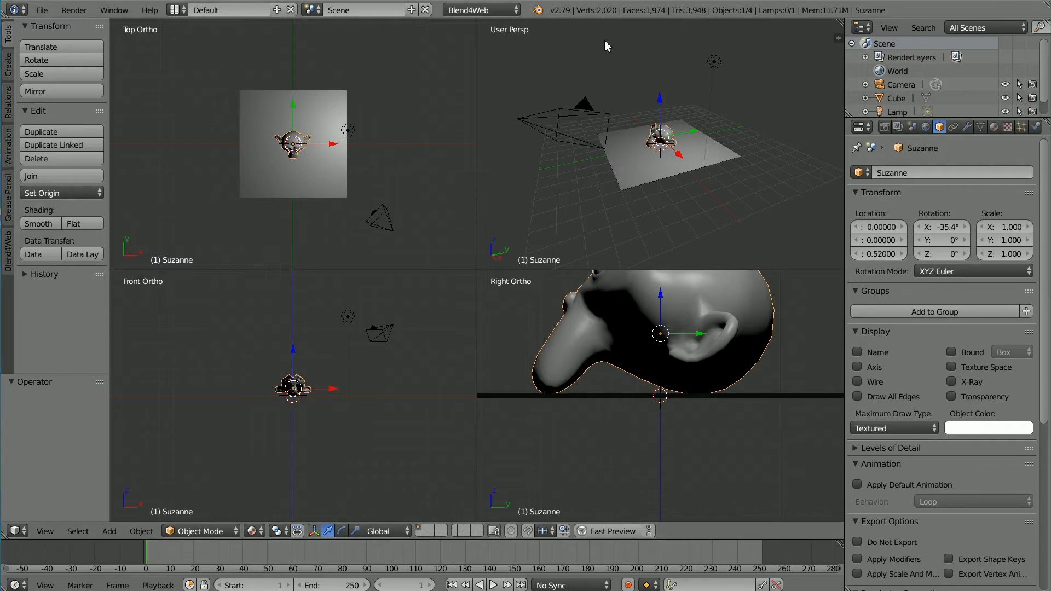
{"action": "left_click", "coordinate": [994, 128]}
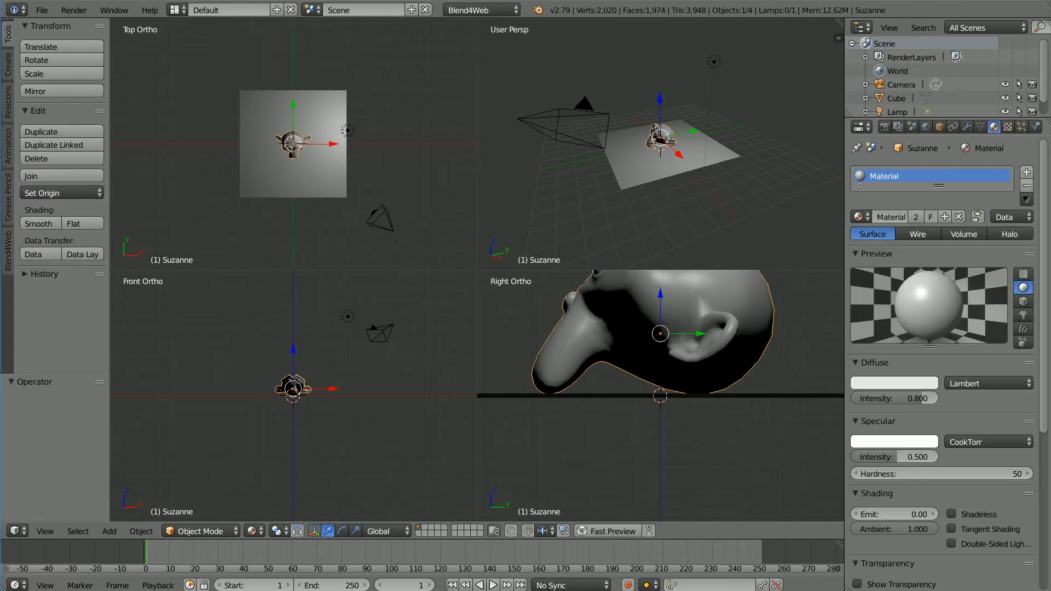
{"action": "left_click", "coordinate": [894, 382]}
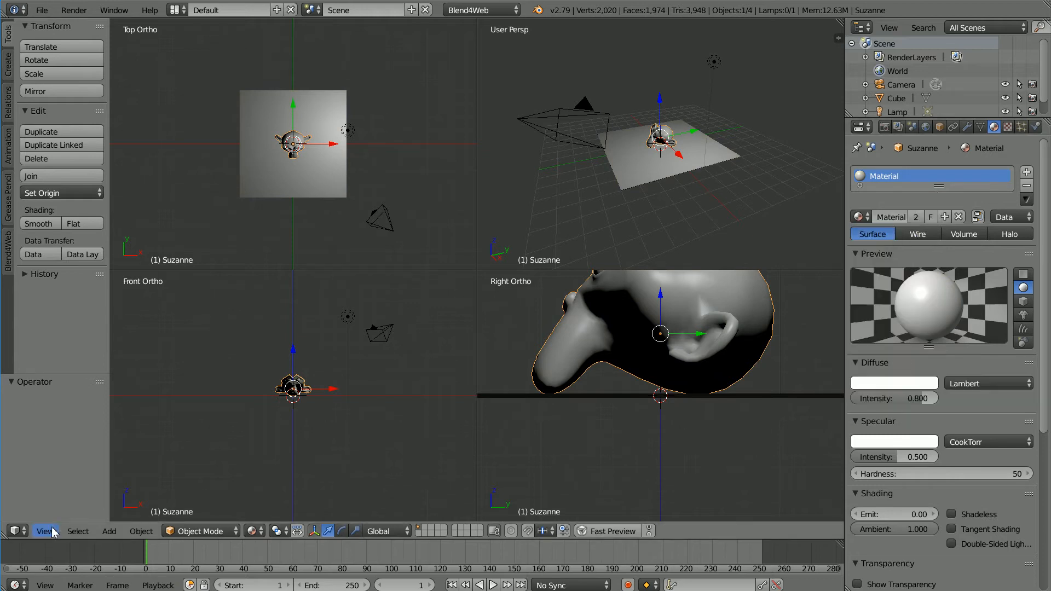
Return to a single view and move the monkey to Location X 1.6.
{"action": "left_click", "coordinate": [44, 531]}
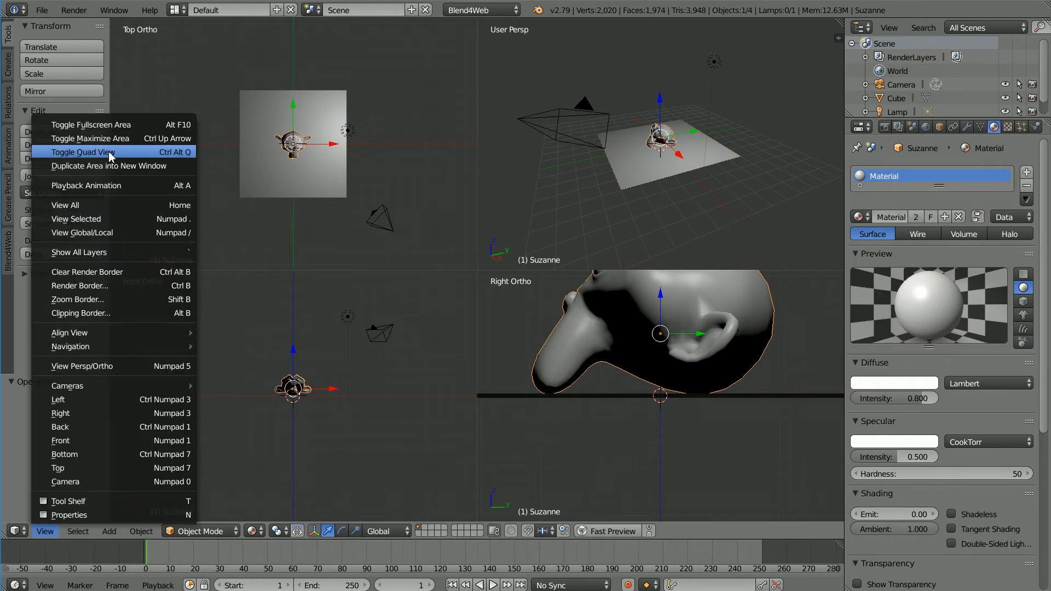
{"action": "left_click", "coordinate": [83, 152]}
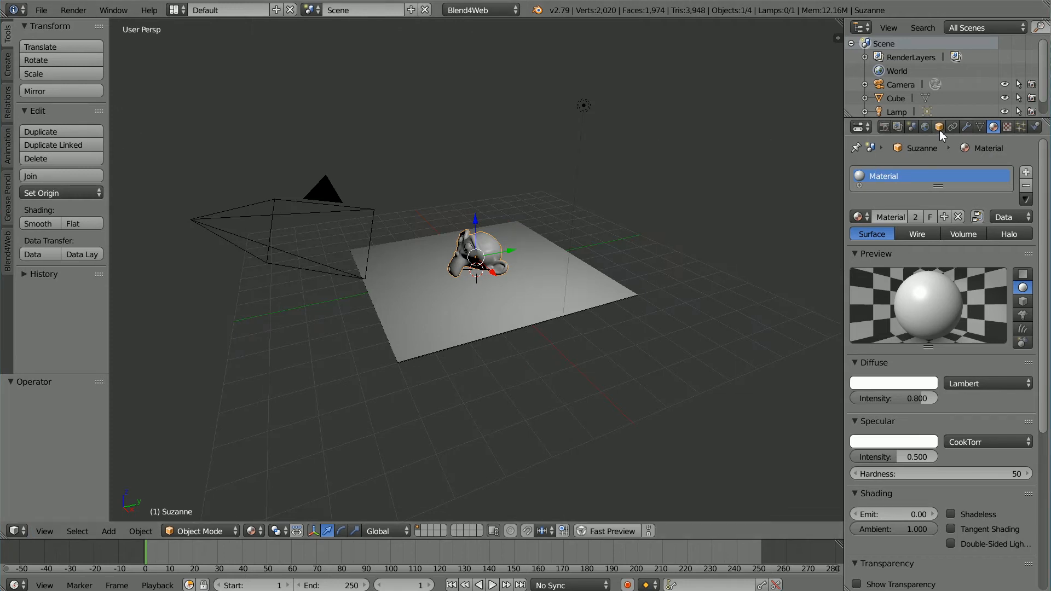
{"action": "left_click", "coordinate": [938, 127]}
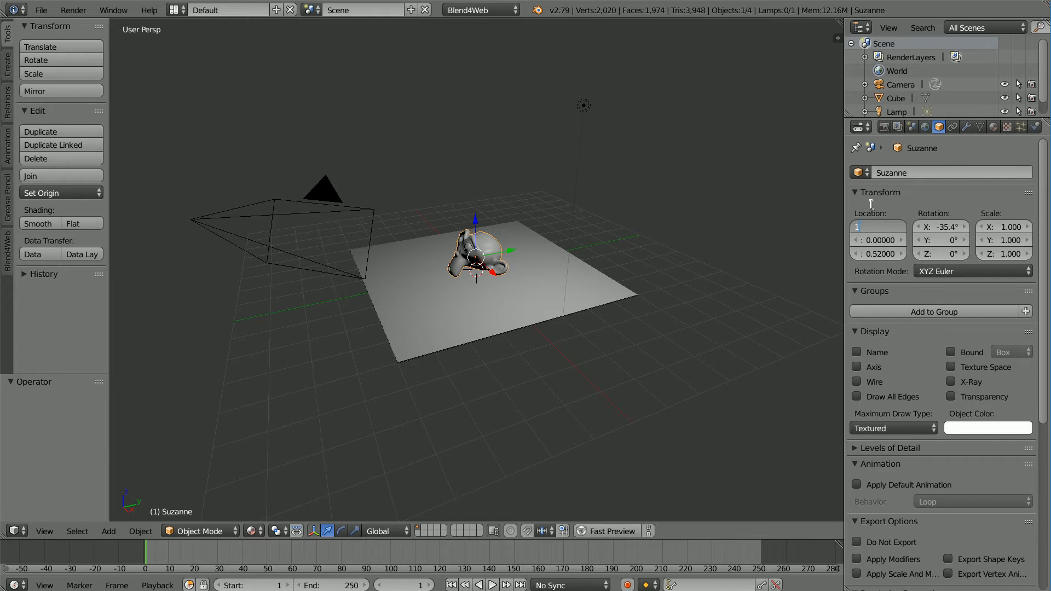
{"action": "type", "text": "1.60000"}
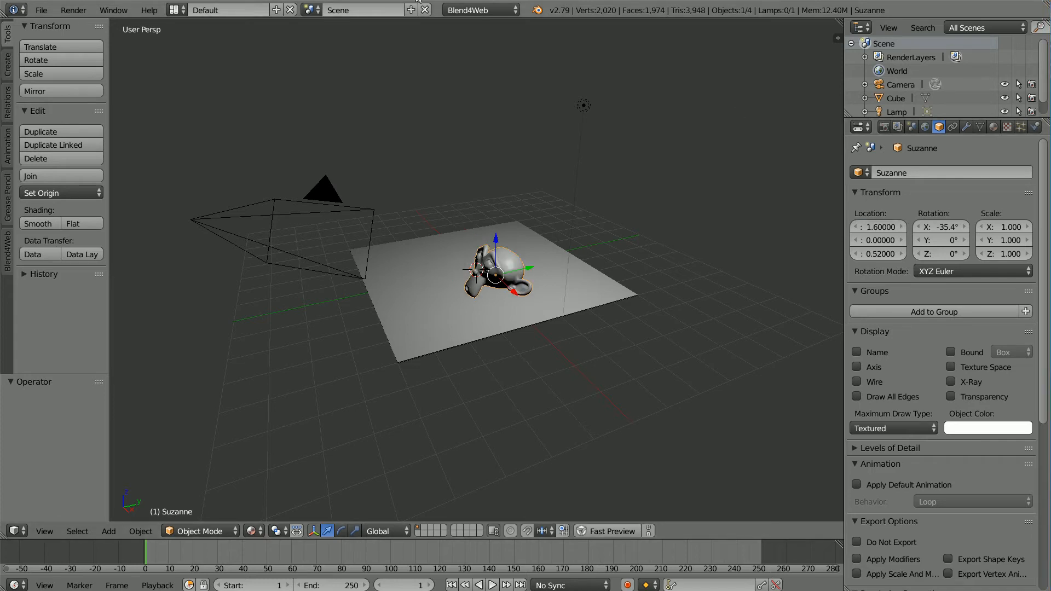
{"action": "mouse_move", "coordinate": [476, 139]}
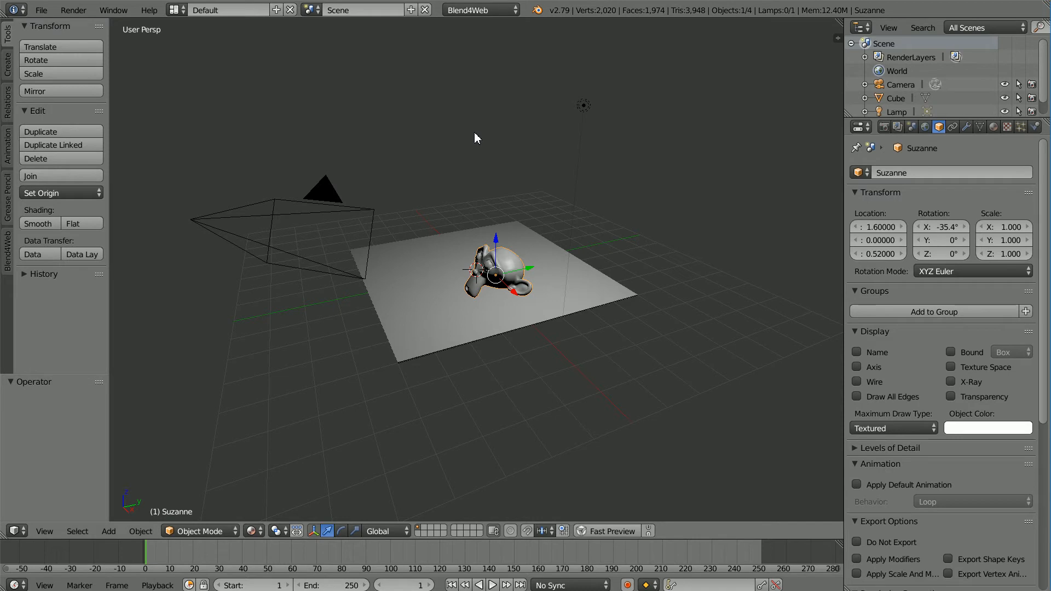
Duplicate the monkey head and place the copy at Location X -1.6.
{"action": "left_click", "coordinate": [41, 131]}
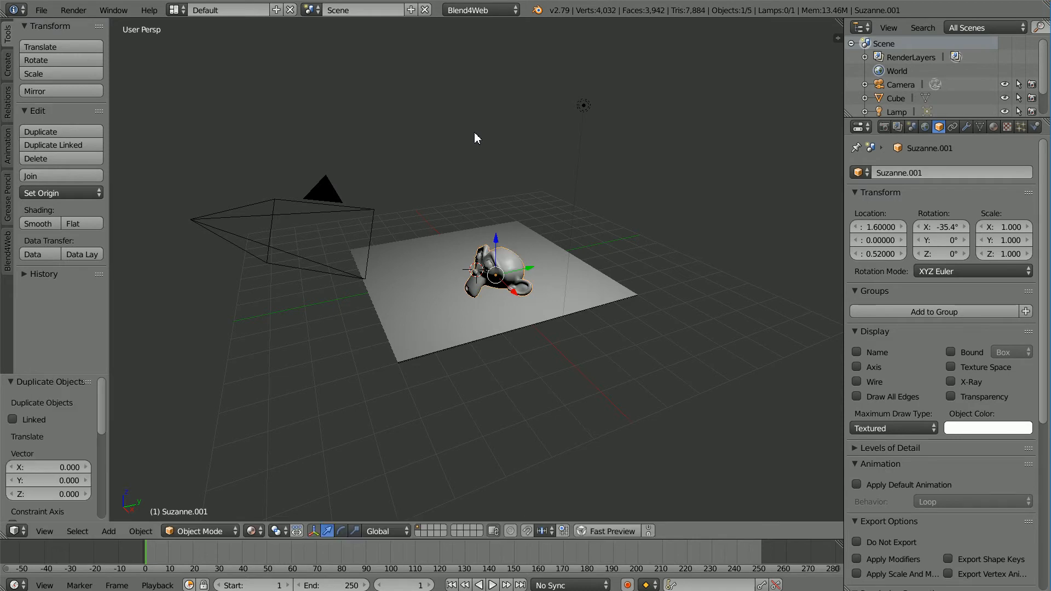
{"action": "mouse_move", "coordinate": [884, 227]}
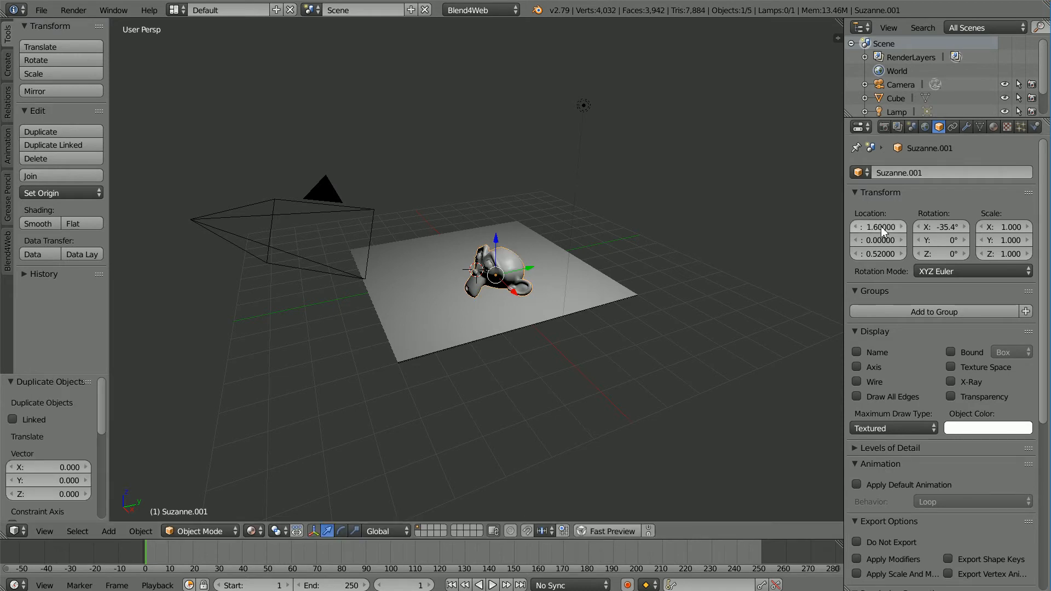
{"action": "left_click", "coordinate": [878, 227]}
{"action": "type", "text": "-1.60000"}
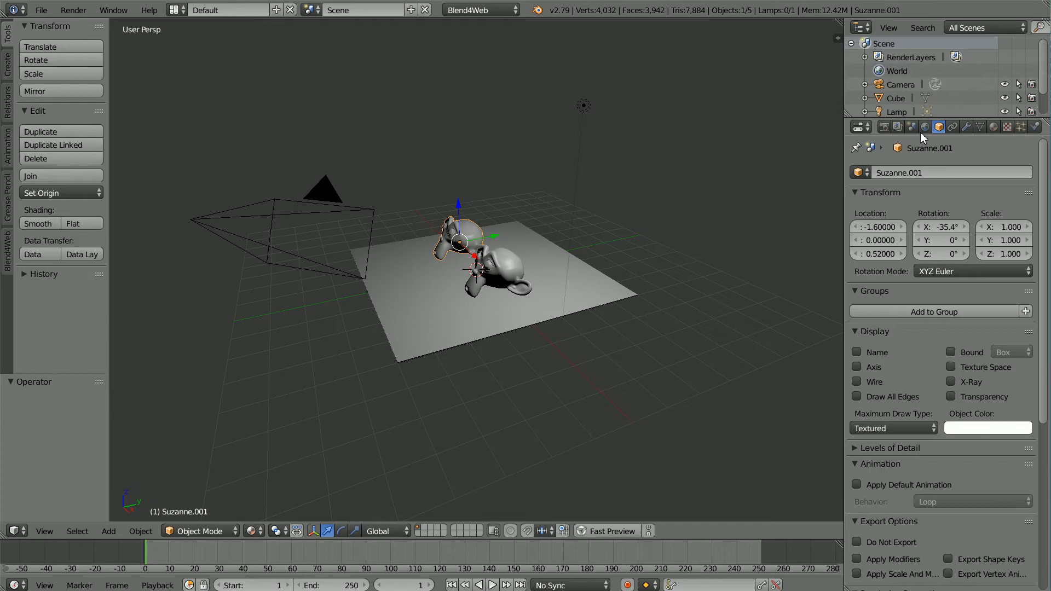
Enable Environment Lighting in the World settings, turning the scene white.
{"action": "left_click", "coordinate": [924, 127]}
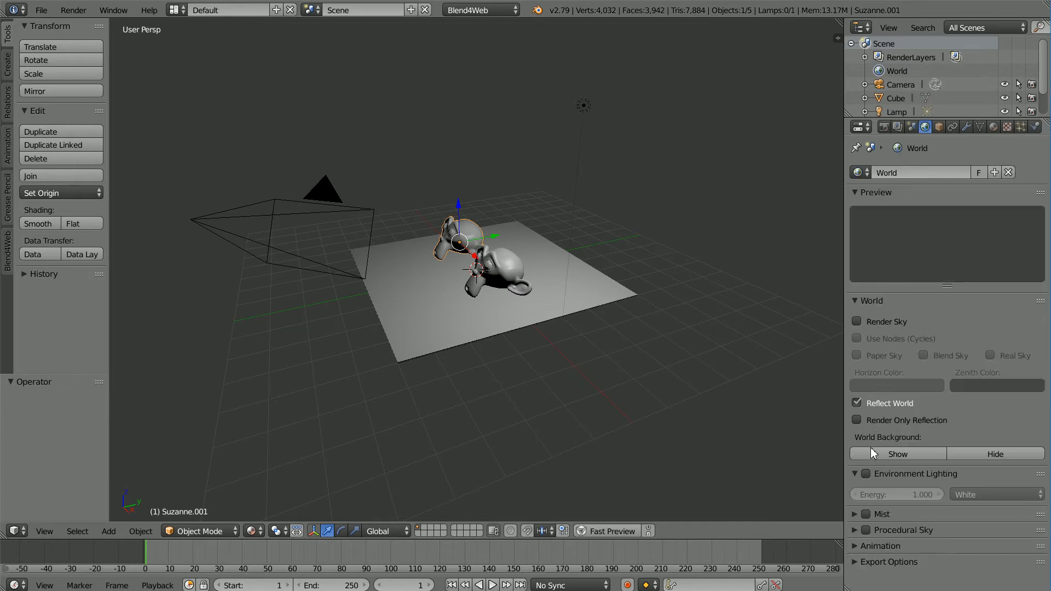
{"action": "mouse_move", "coordinate": [868, 474]}
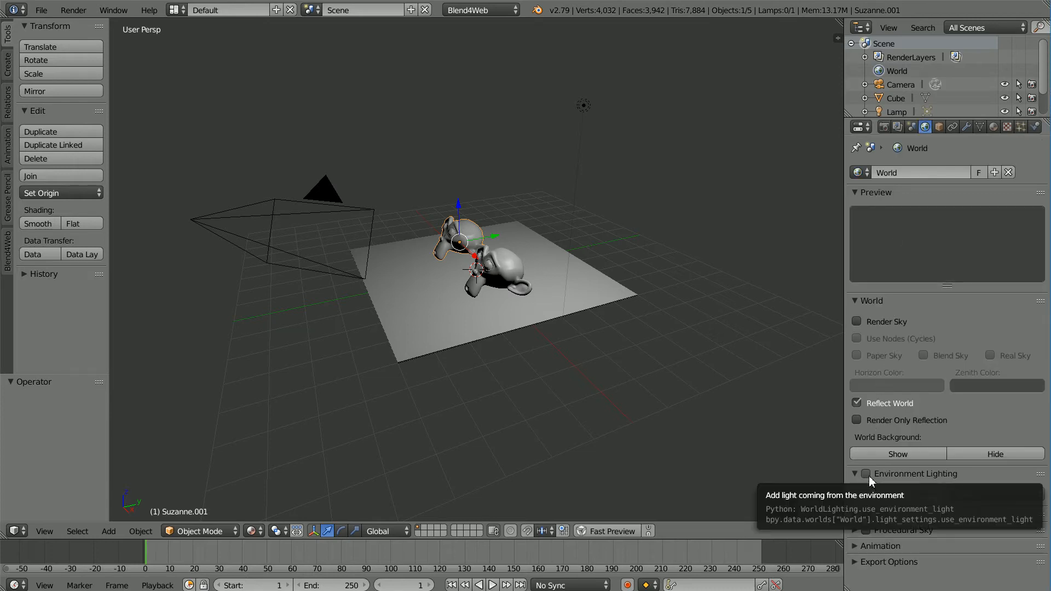
{"action": "left_click", "coordinate": [865, 473]}
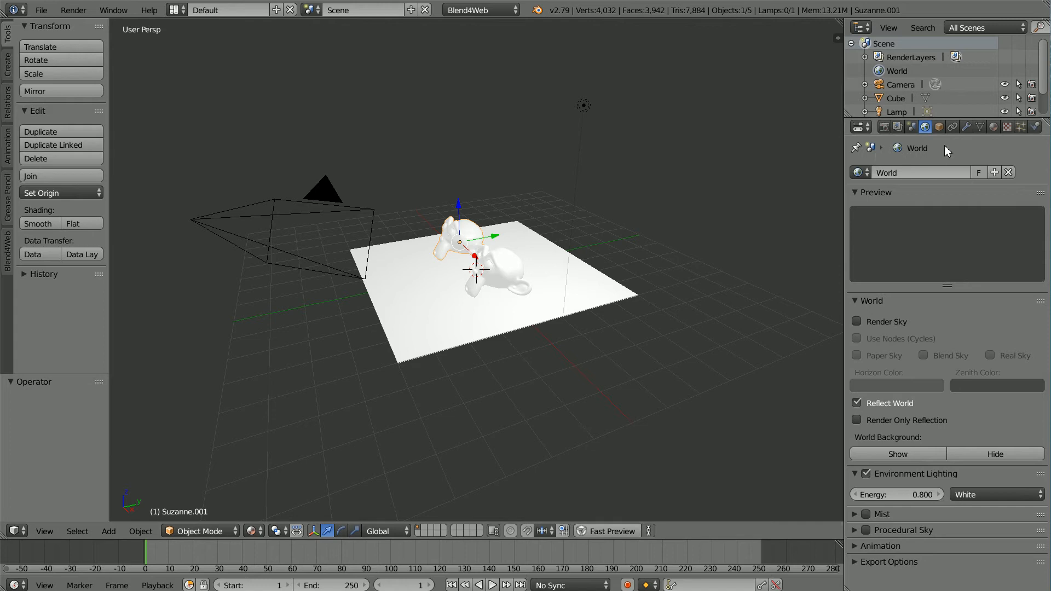
Enable Receive Shadows for the slab in its object shadow settings.
{"action": "left_click", "coordinate": [938, 127]}
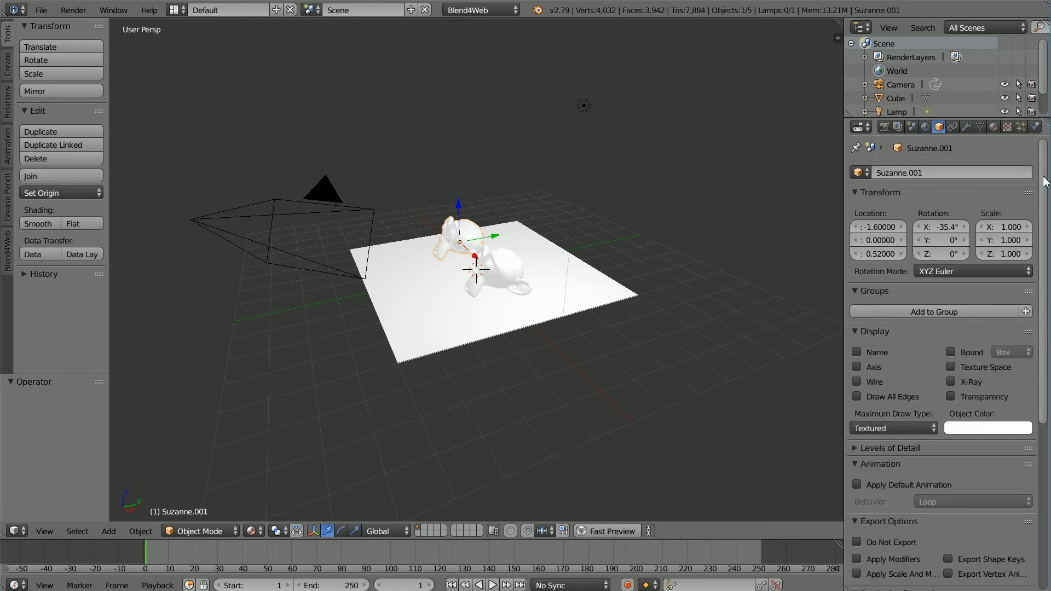
{"action": "scroll", "scroll_direction": "down", "scroll_amount": 3}
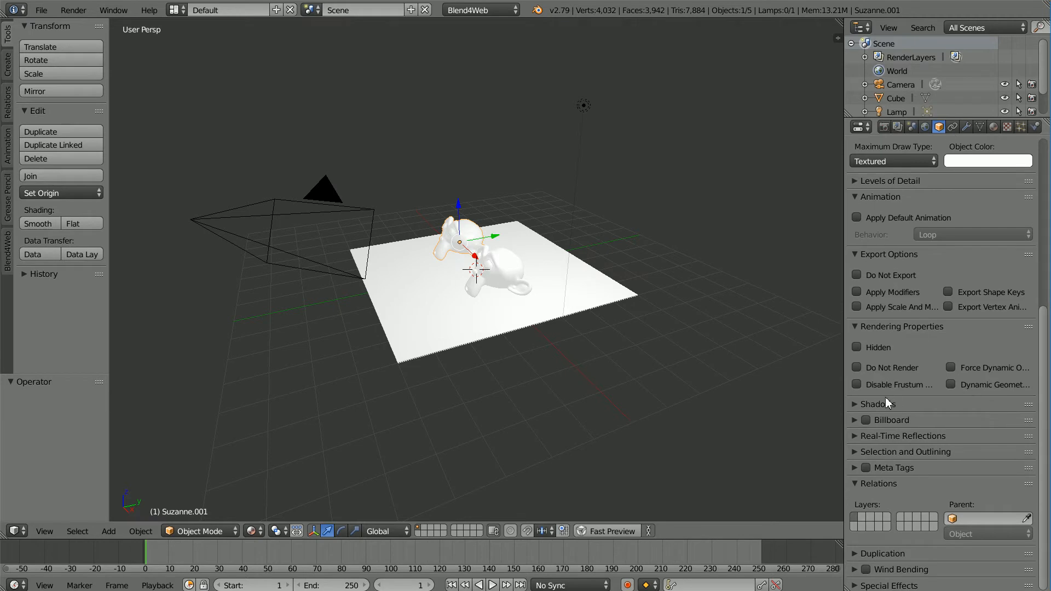
{"action": "left_click", "coordinate": [877, 404]}
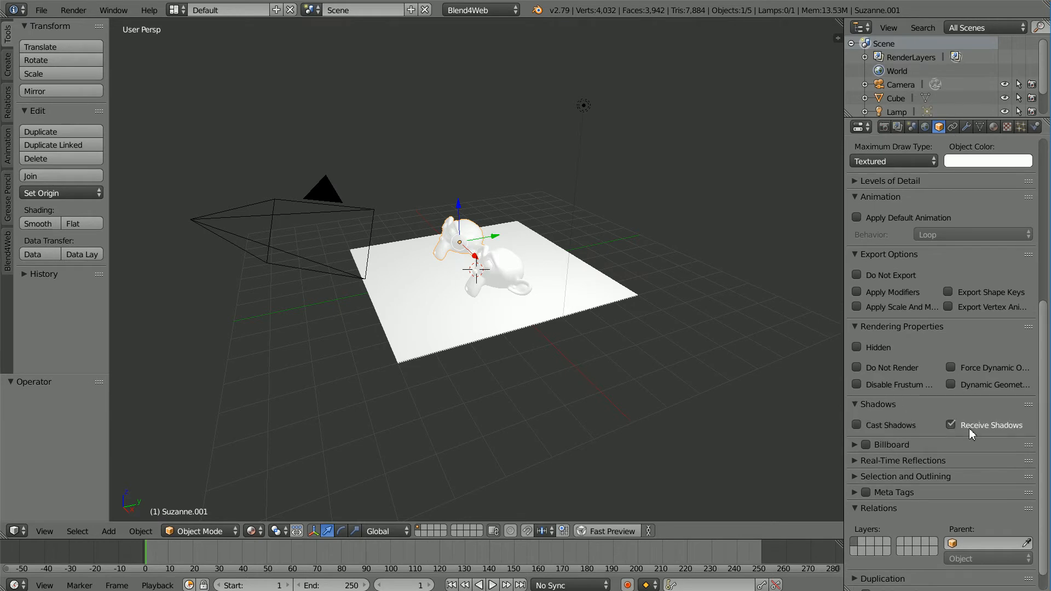
{"action": "mouse_move", "coordinate": [708, 59]}
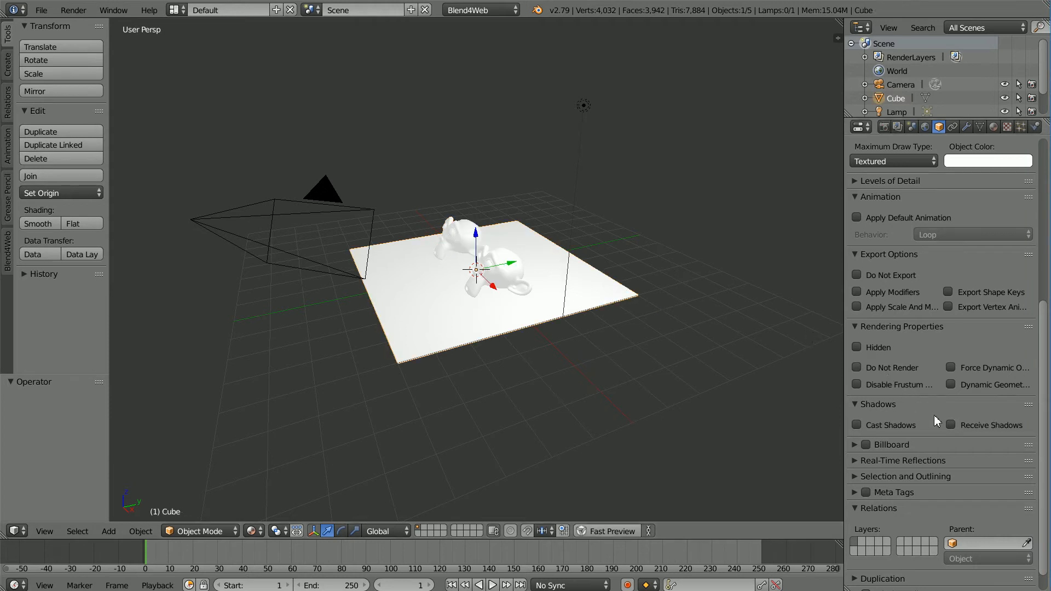
{"action": "left_click", "coordinate": [951, 425]}
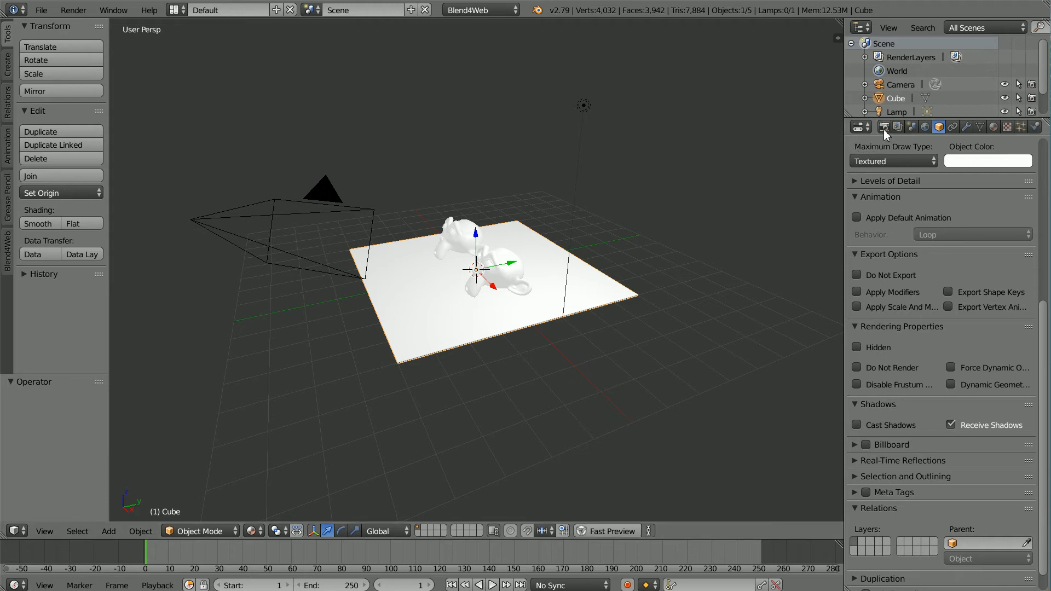
Enable Ambient Occlusion (SSAO) in the Scene settings with default radius increase 3.00 and 16 samples.
{"action": "left_click", "coordinate": [885, 127]}
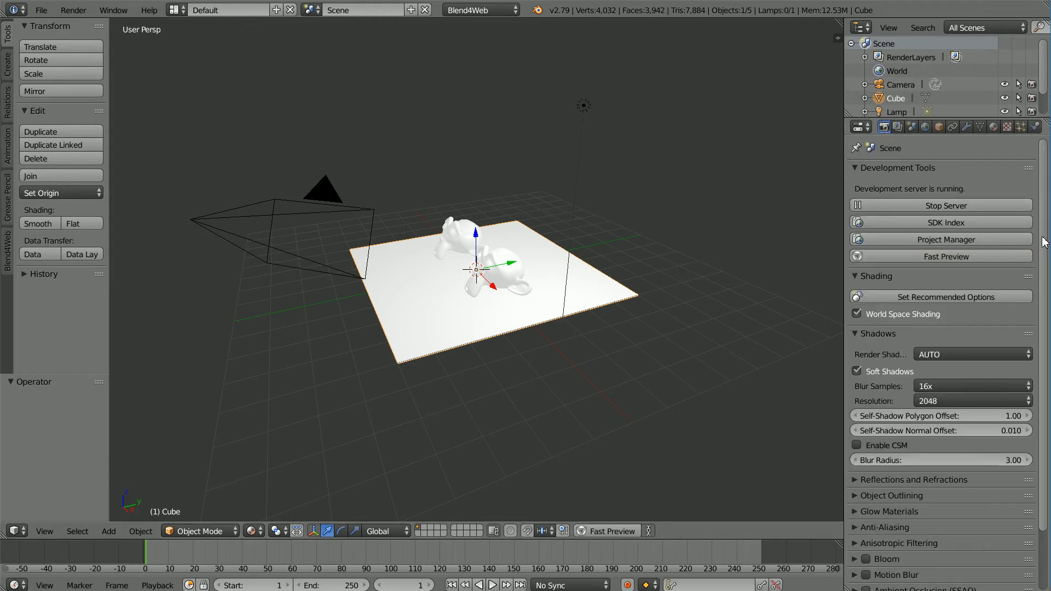
{"action": "scroll", "scroll_direction": "down", "scroll_amount": 3}
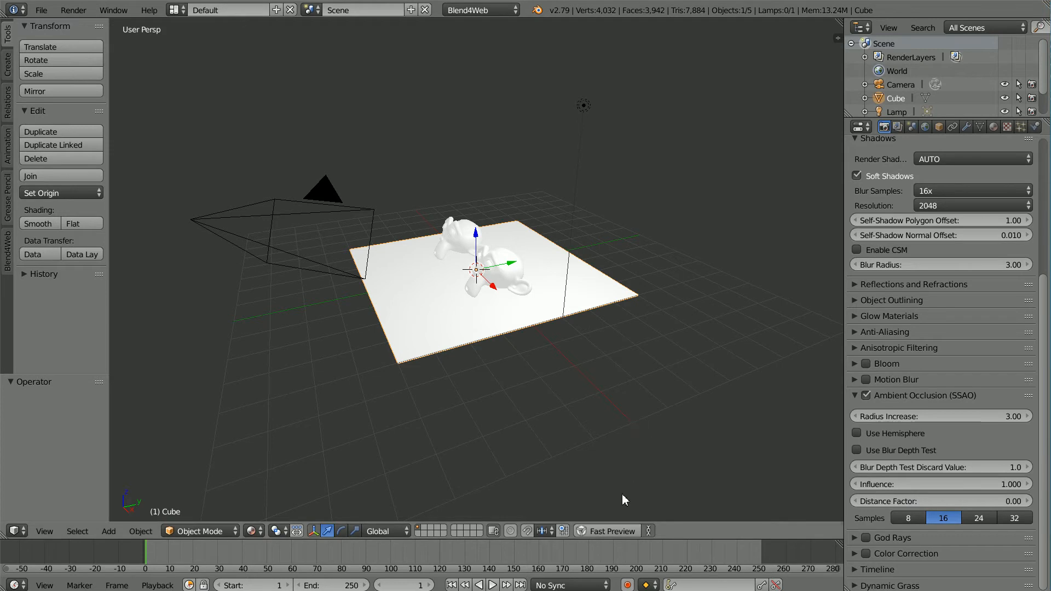
{"action": "mouse_move", "coordinate": [649, 536]}
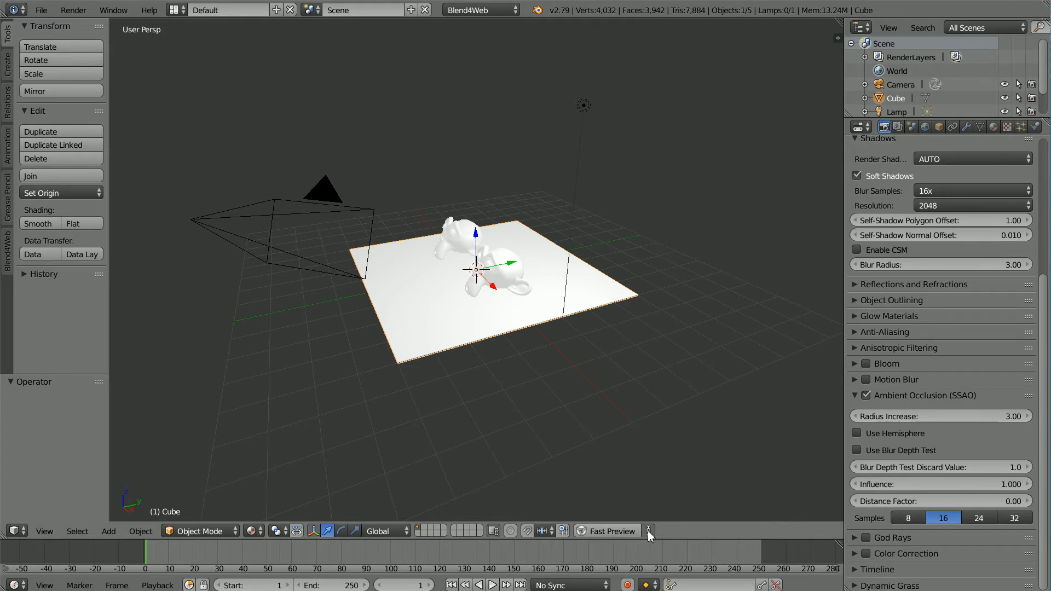
{"action": "mouse_move", "coordinate": [648, 531]}
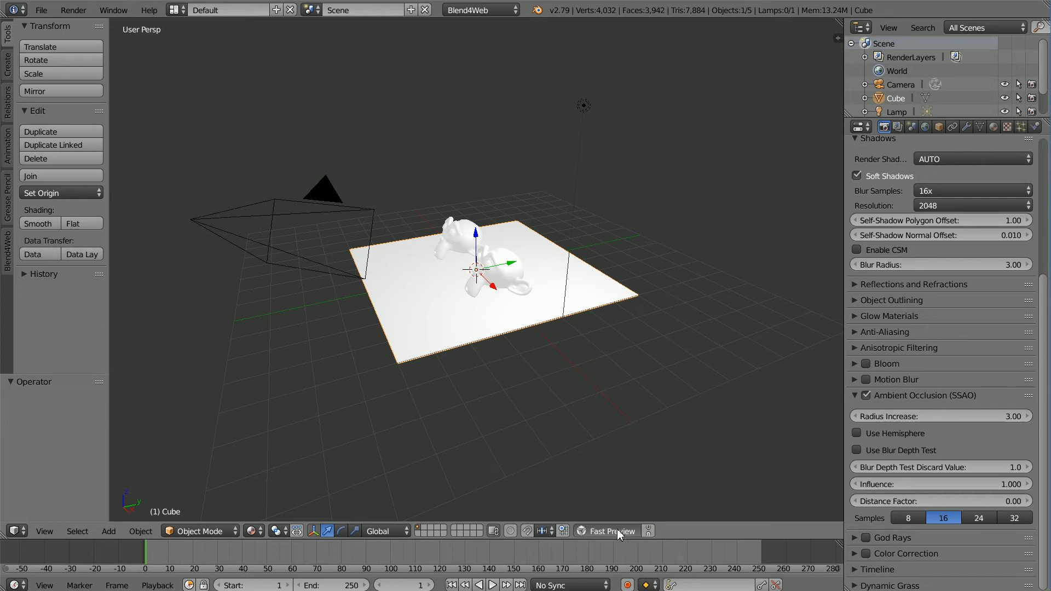
Launch a Fast Preview of the two white monkey heads in the Blend4Web Viewer.
{"action": "left_click", "coordinate": [611, 531]}
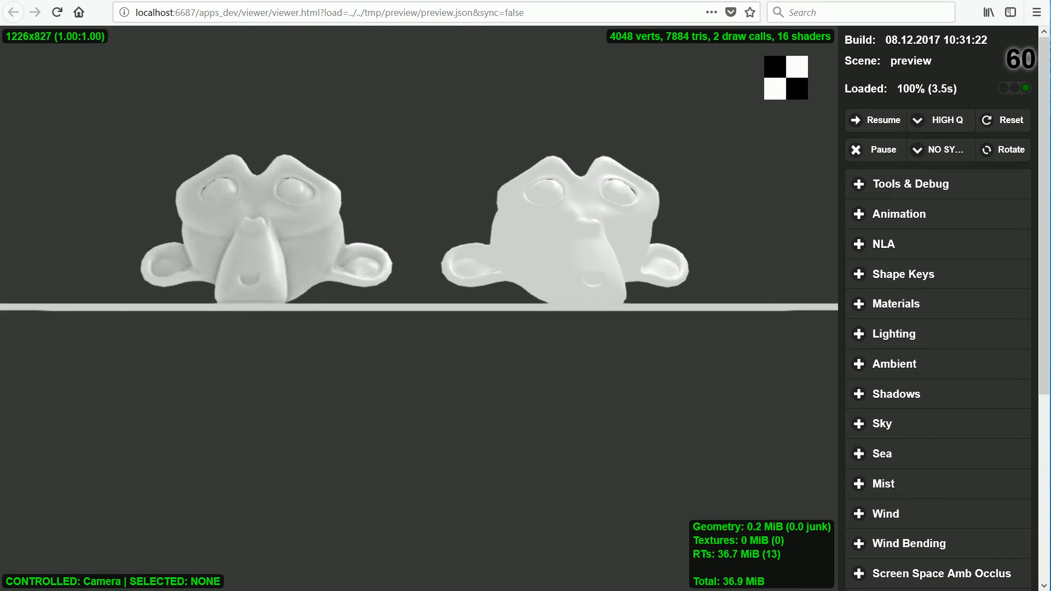
Switch to the Blend4Web manual page on SSAO and scroll to its additional settings.
{"action": "left_click", "coordinate": [943, 572]}
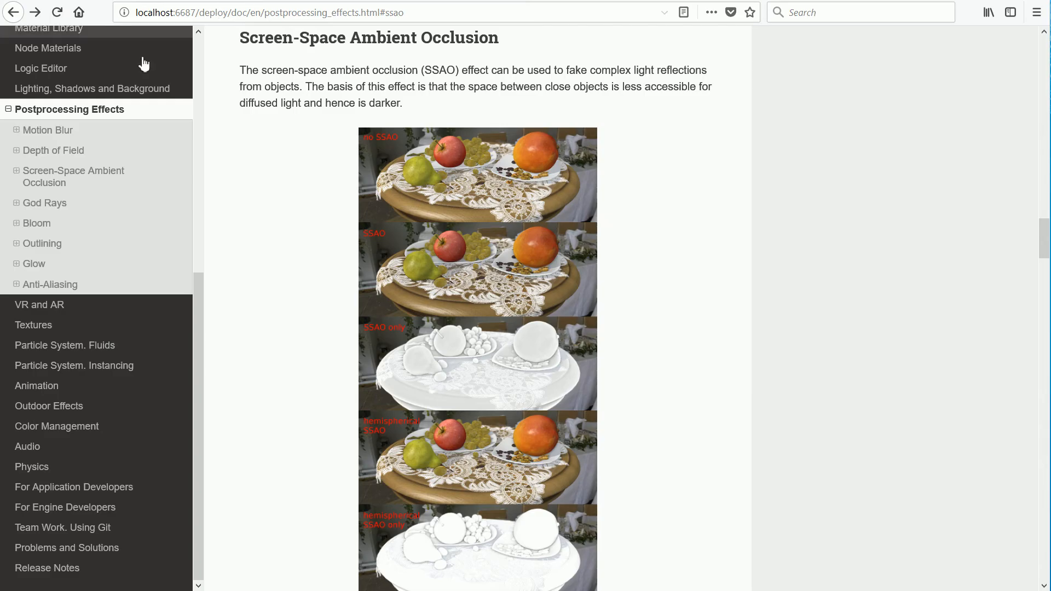
{"action": "mouse_move", "coordinate": [946, 295]}
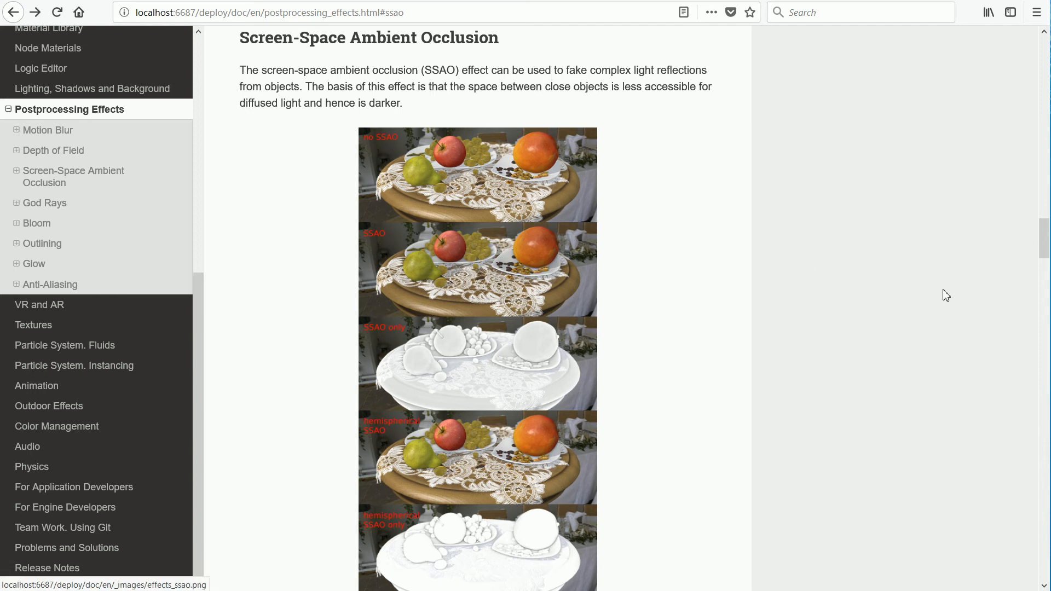
{"action": "scroll", "scroll_direction": "down", "scroll_amount": 3}
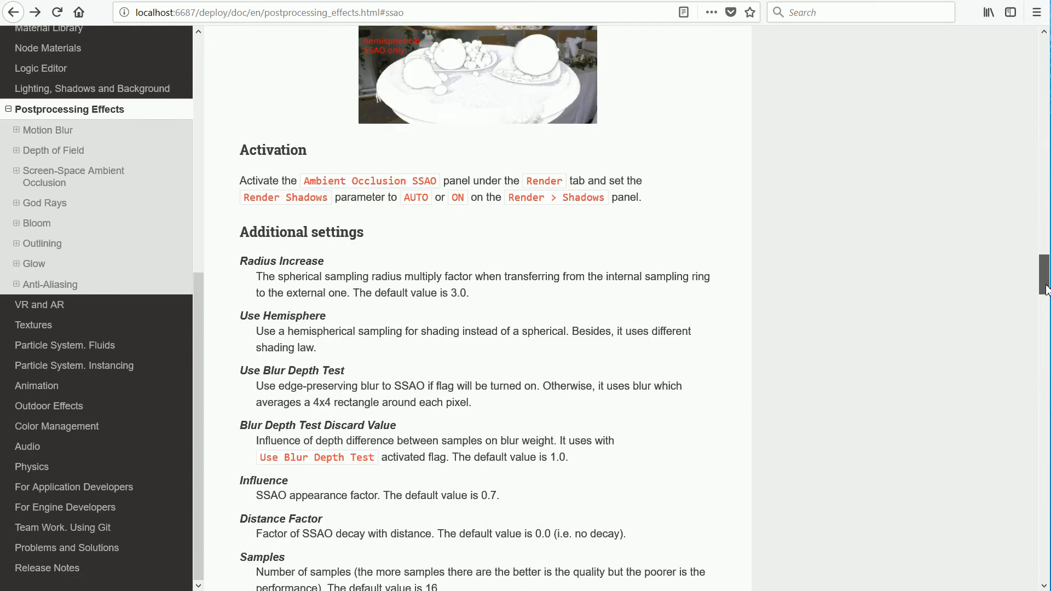
{"action": "scroll", "scroll_direction": "down", "scroll_amount": 3}
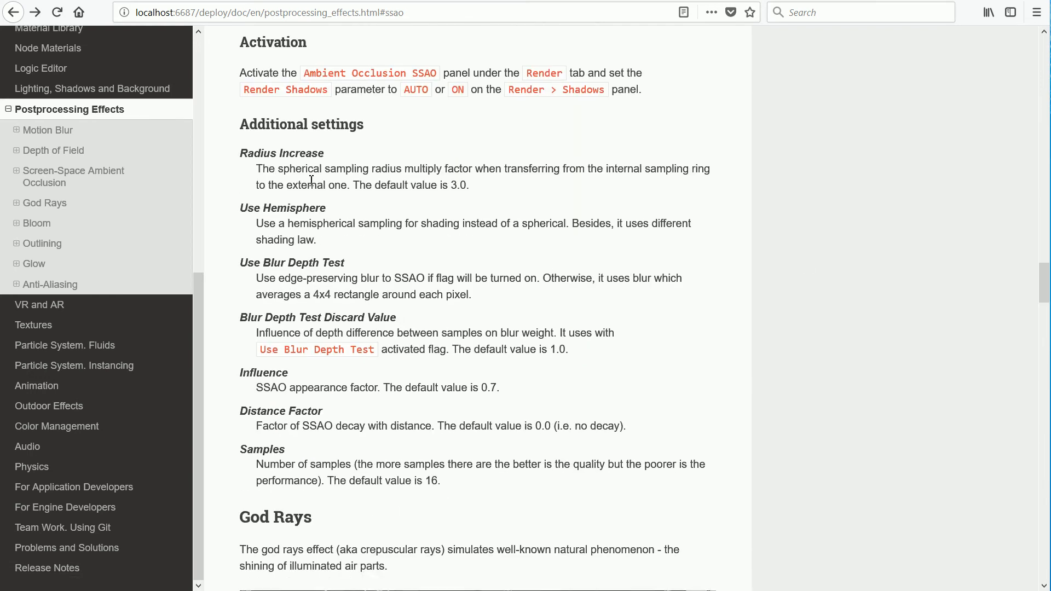
{"action": "mouse_move", "coordinate": [371, 62]}
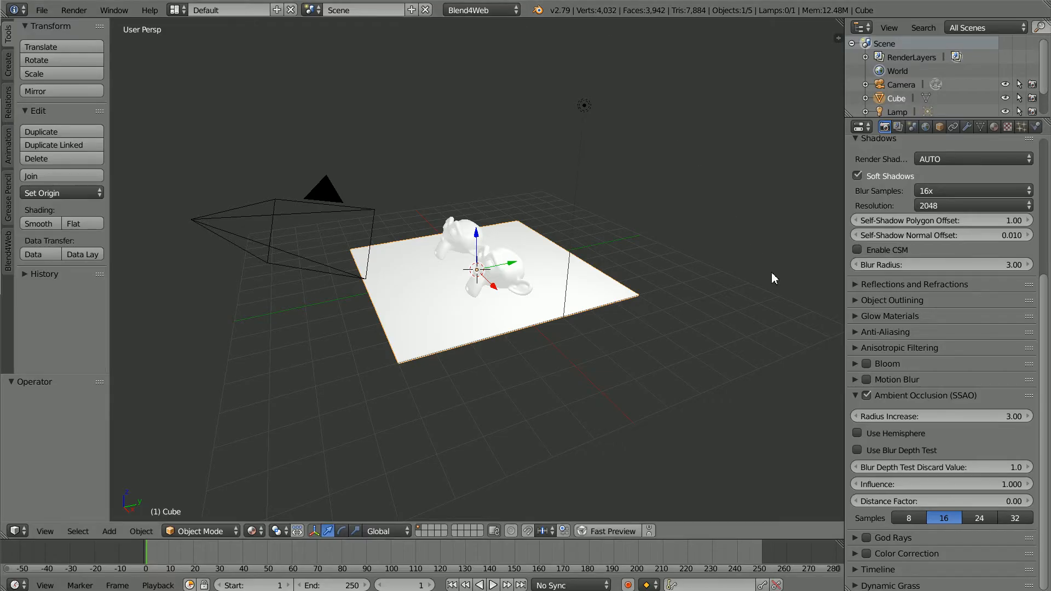
{"action": "mouse_move", "coordinate": [869, 416]}
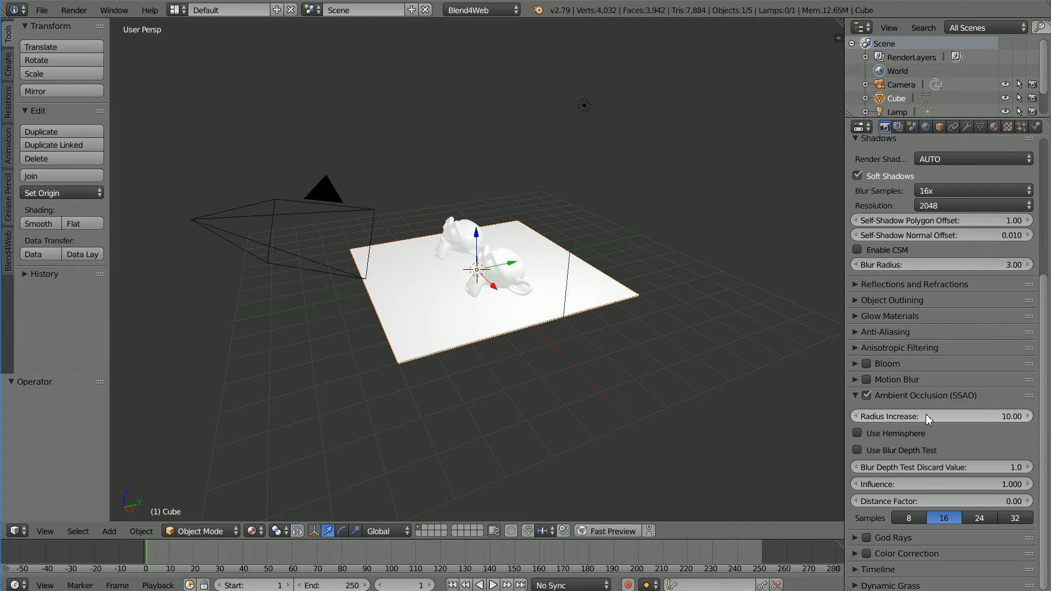
{"action": "mouse_move", "coordinate": [611, 49]}
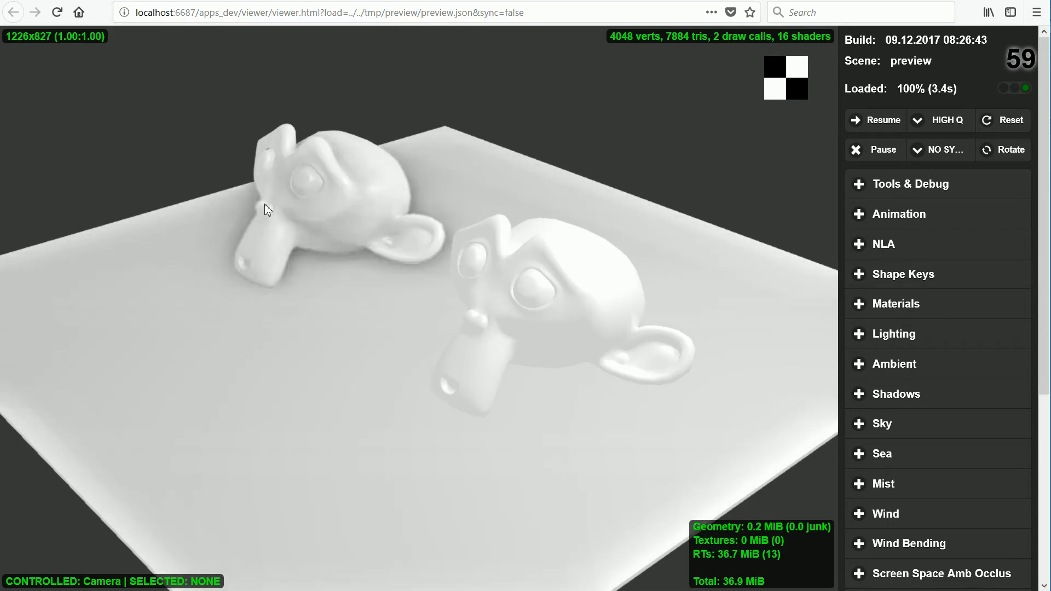
{"action": "mouse_move", "coordinate": [577, 26]}
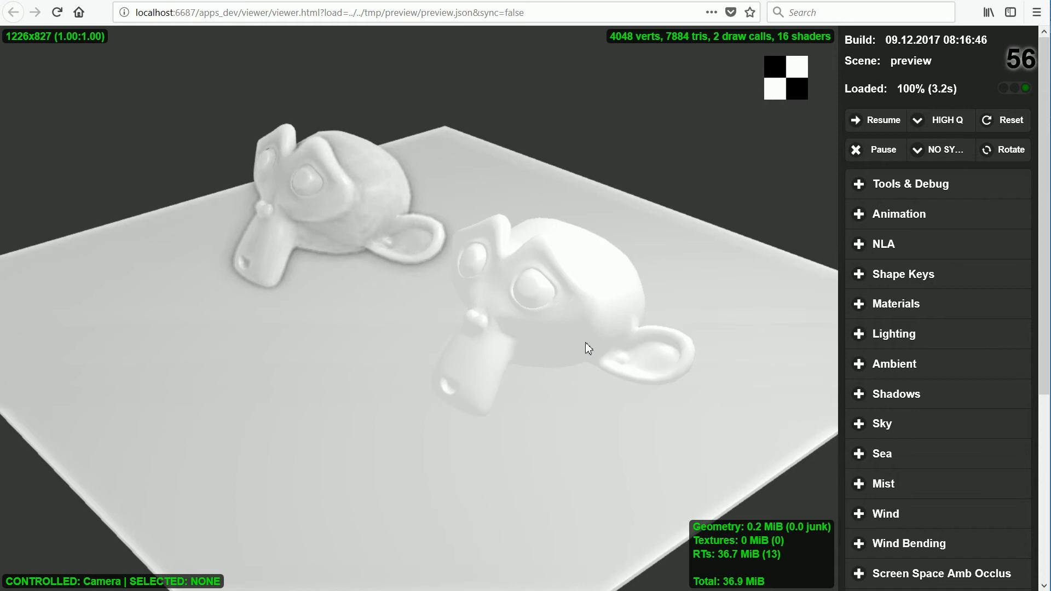
{"action": "mouse_move", "coordinate": [348, 163]}
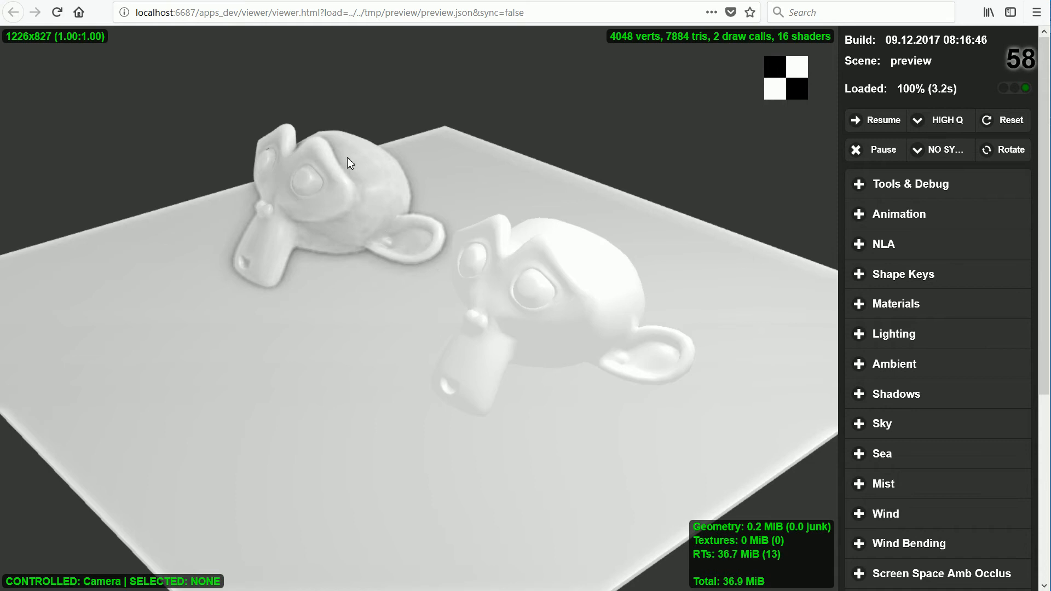
{"action": "mouse_move", "coordinate": [366, 251]}
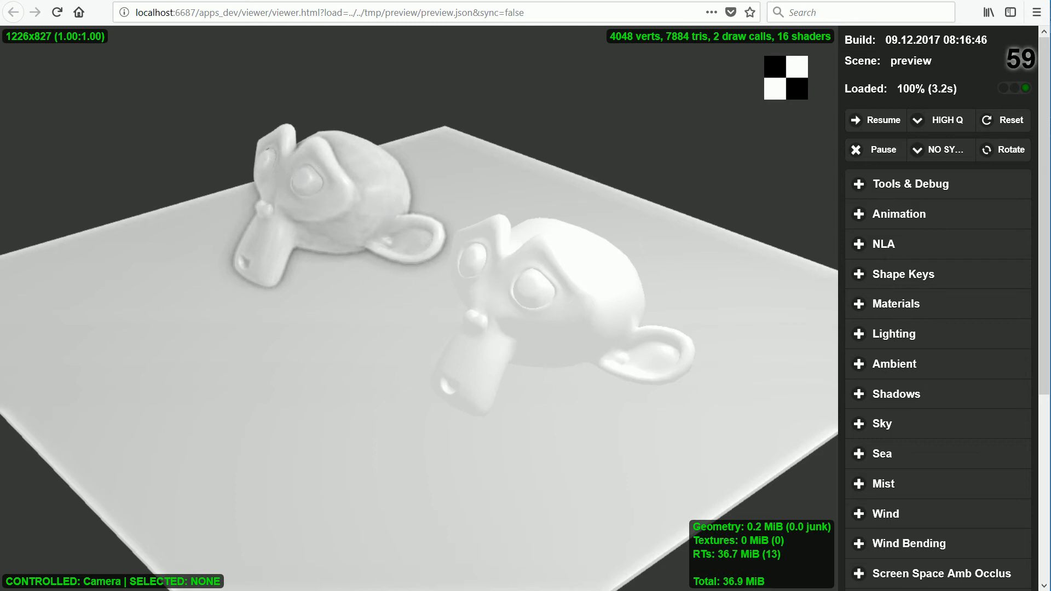
{"action": "mouse_move", "coordinate": [298, 189]}
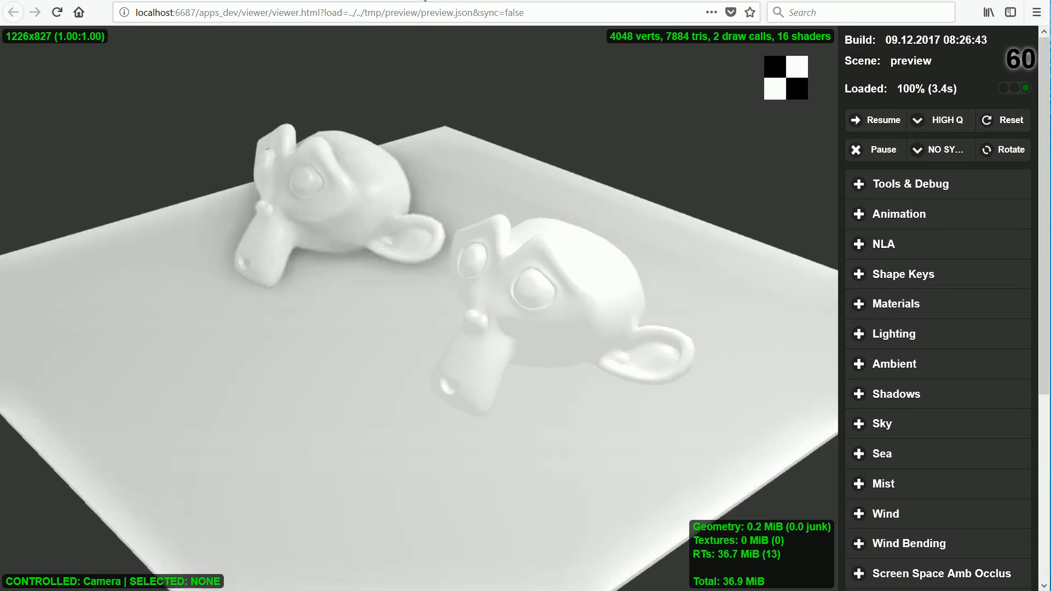
{"action": "mouse_move", "coordinate": [335, 226]}
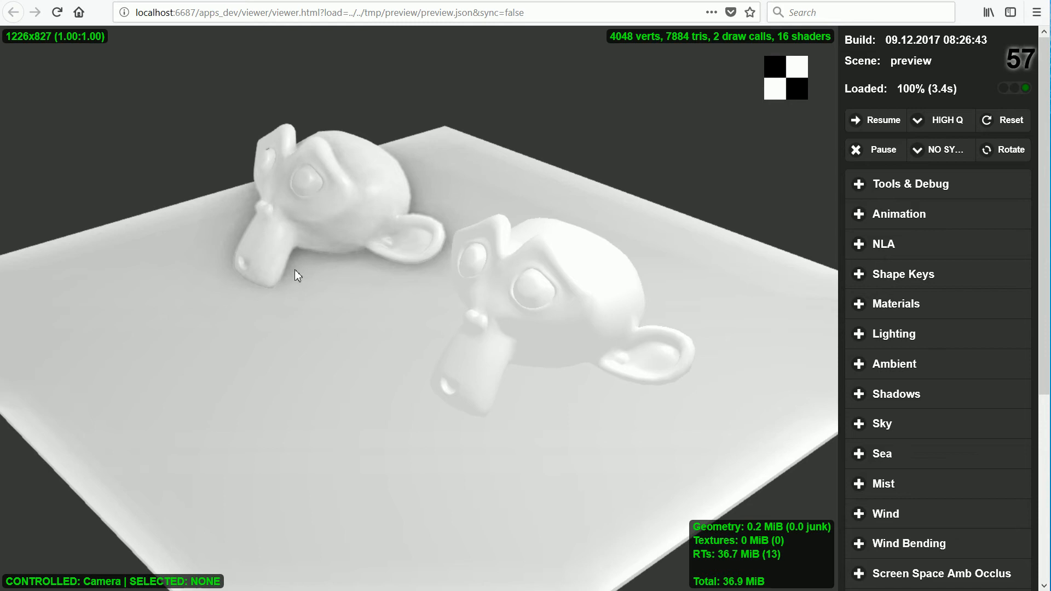
{"action": "mouse_move", "coordinate": [488, 154]}
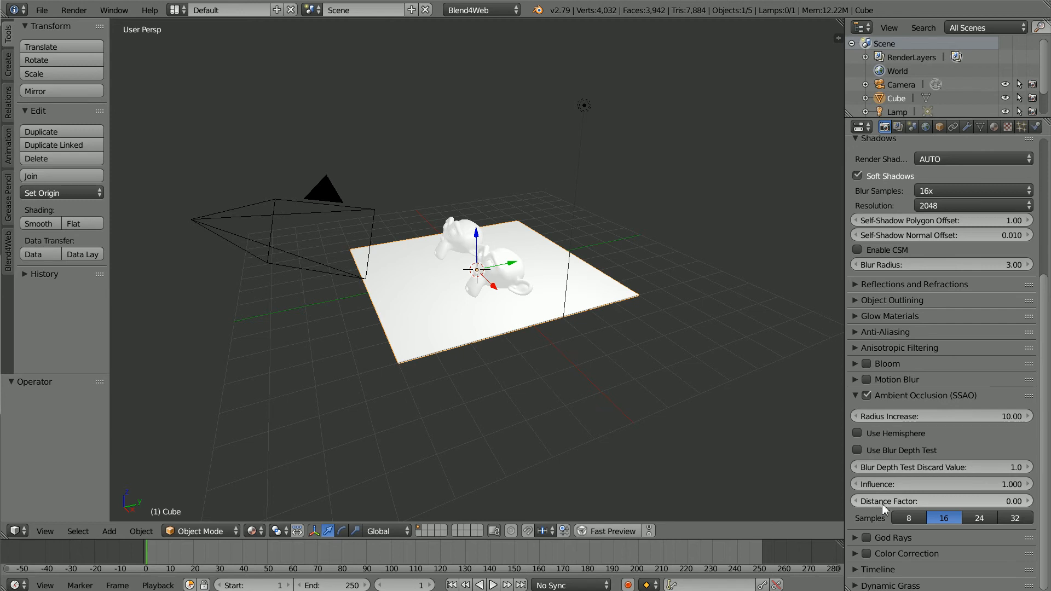
{"action": "mouse_move", "coordinate": [884, 500]}
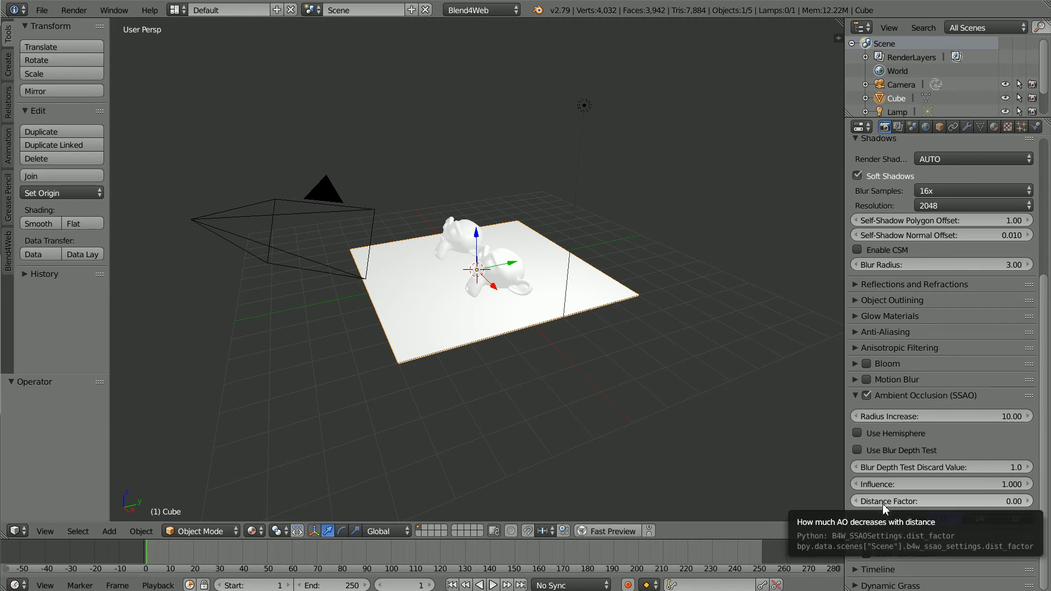
Set the SSAO Distance Factor to 3.00 and refresh the Fast Preview of the heads.
{"action": "left_click", "coordinate": [938, 518]}
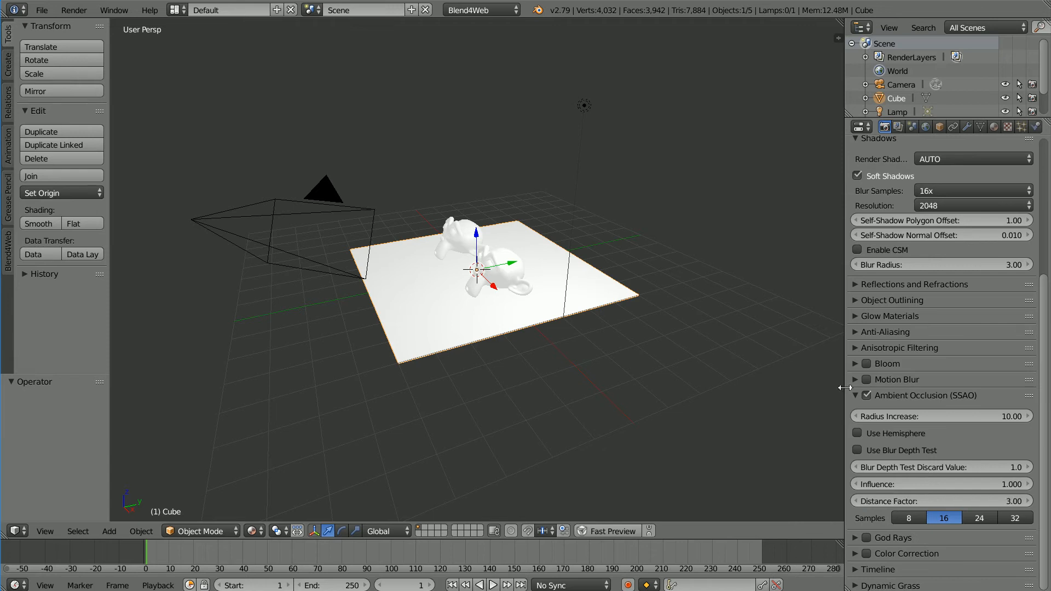
{"action": "left_click", "coordinate": [611, 530]}
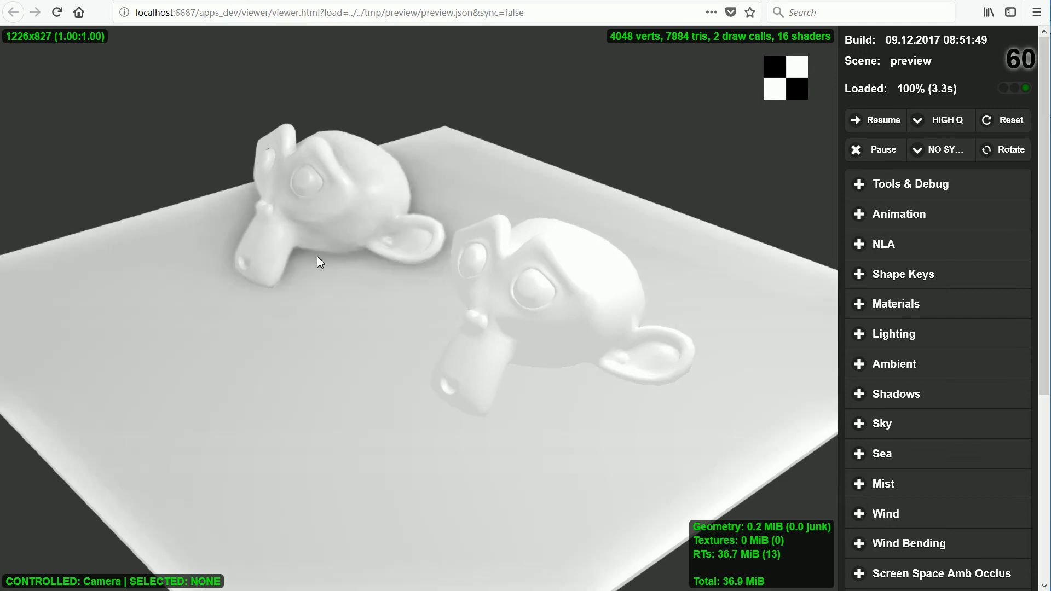
{"action": "mouse_move", "coordinate": [368, 269]}
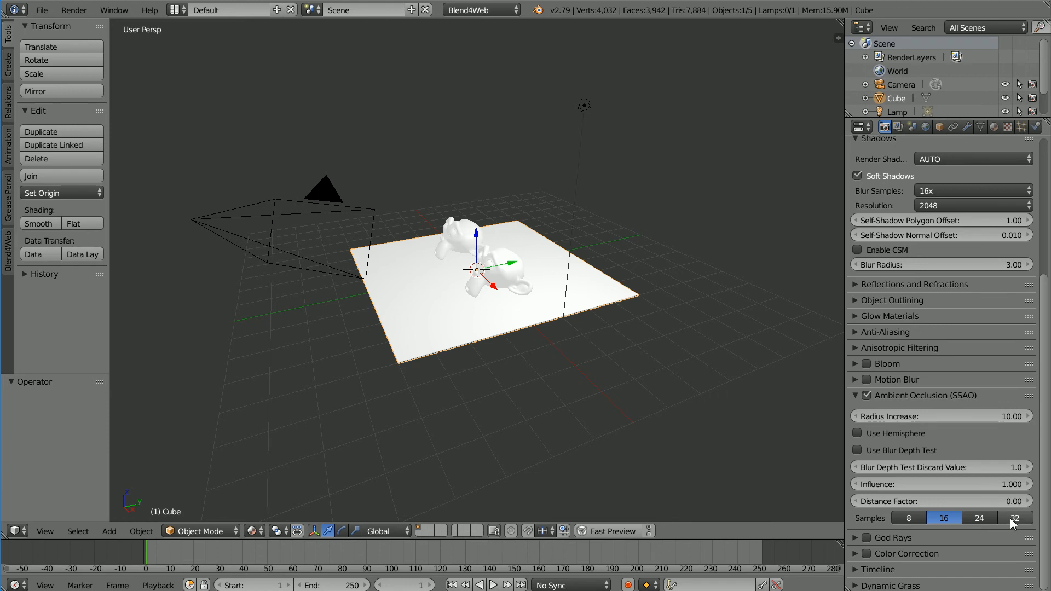
{"action": "mouse_move", "coordinate": [1016, 518]}
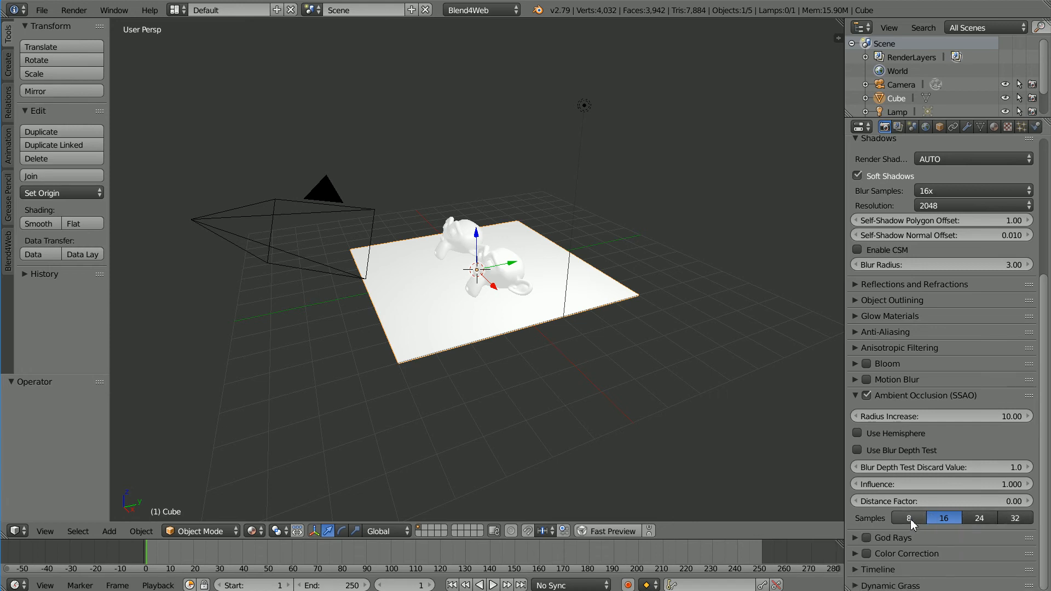
{"action": "left_click", "coordinate": [909, 518]}
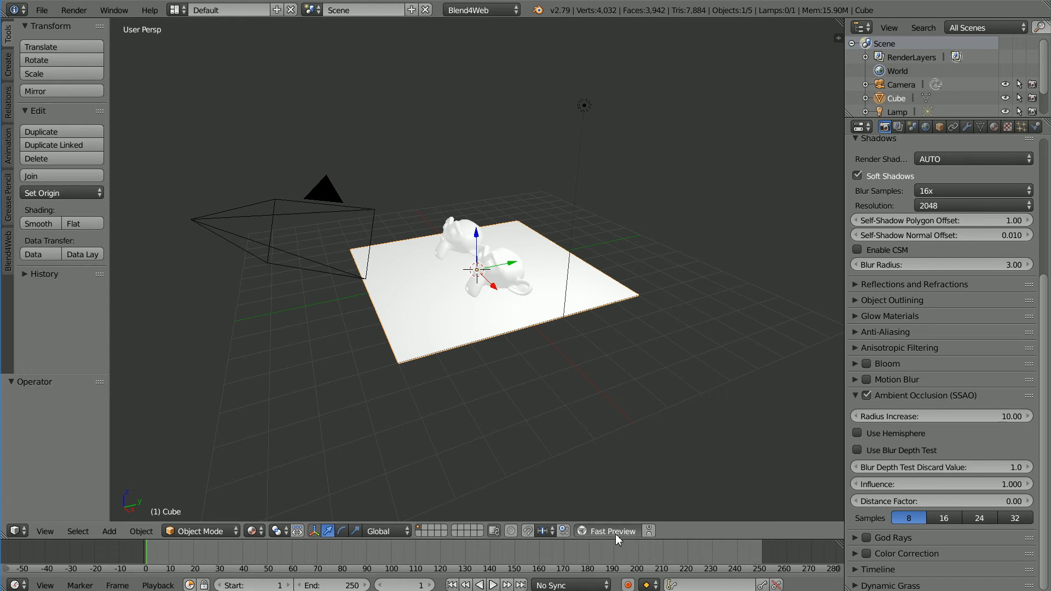
{"action": "left_click", "coordinate": [611, 531]}
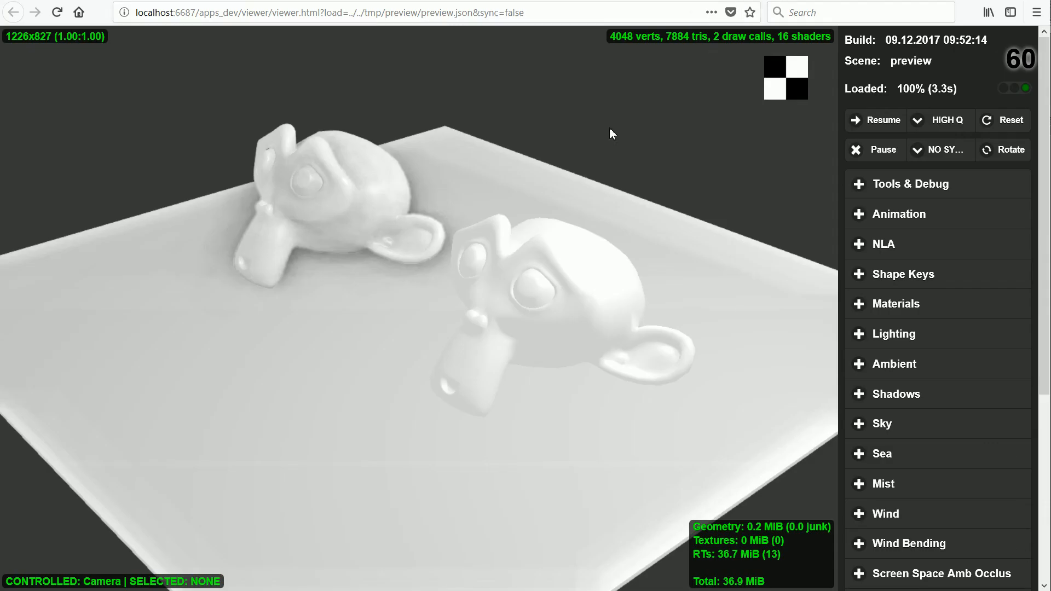
{"action": "mouse_move", "coordinate": [388, 240]}
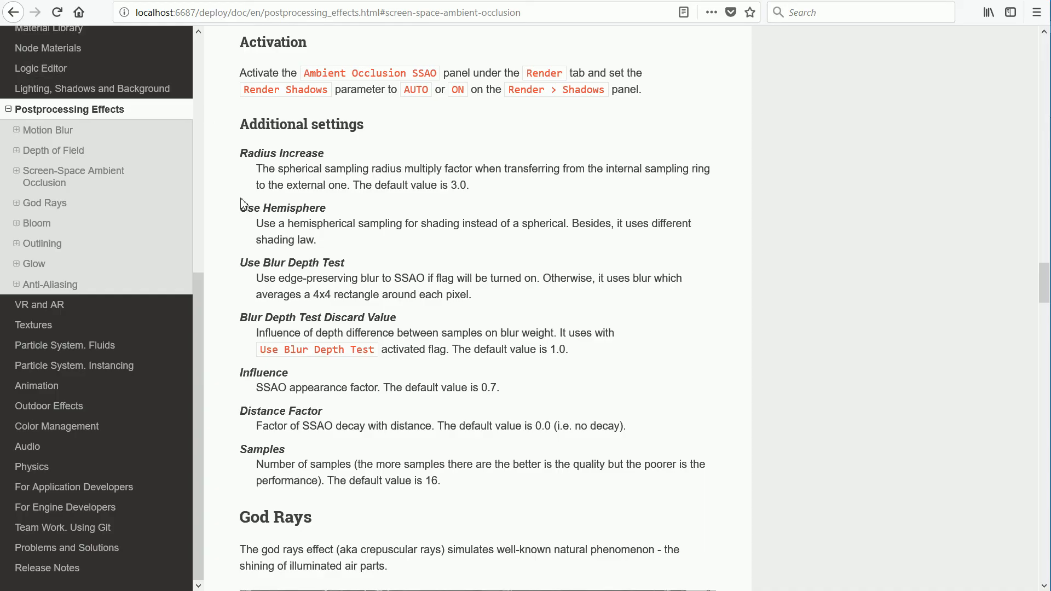
Read the Use Hemisphere docs note, enable hemisphere sampling for SSAO and refresh the Fast Preview.
{"action": "double_click", "coordinate": [281, 208]}
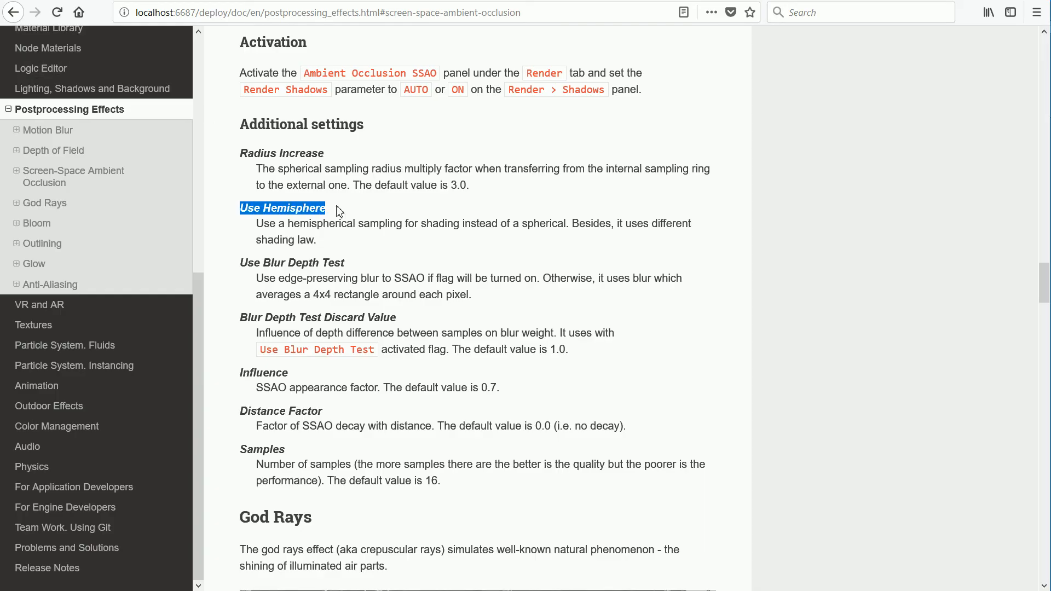
{"action": "left_click", "coordinate": [626, 226]}
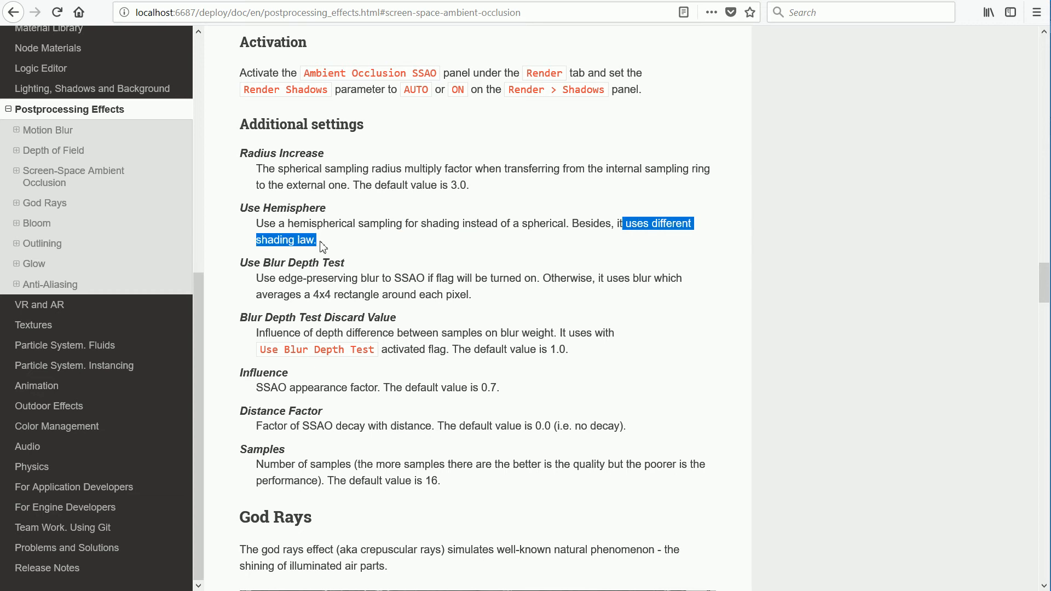
{"action": "mouse_move", "coordinate": [435, 410]}
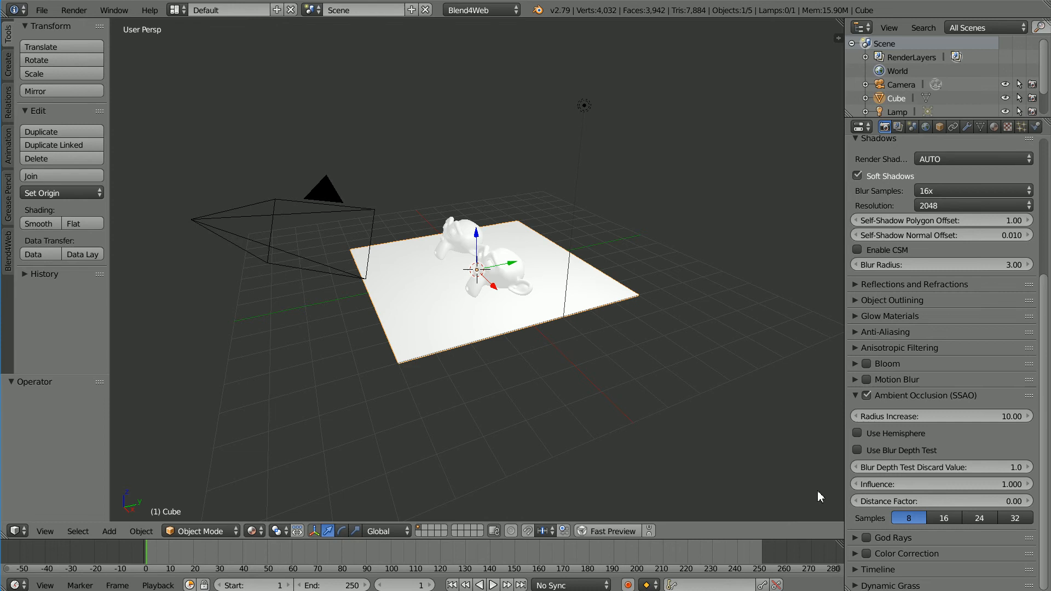
{"action": "left_click", "coordinate": [858, 434]}
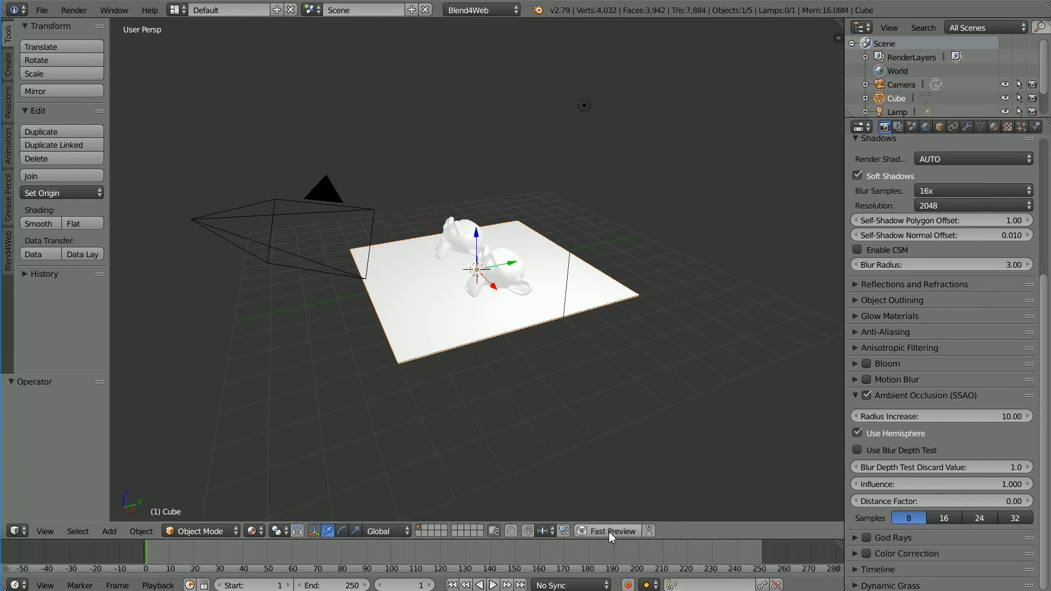
{"action": "left_click", "coordinate": [611, 531]}
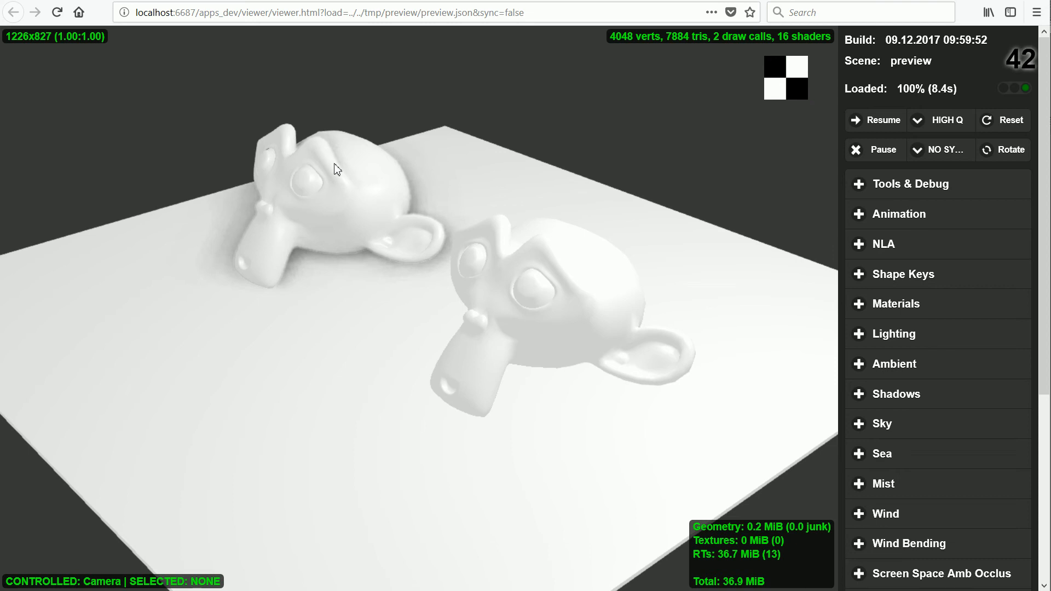
{"action": "mouse_move", "coordinate": [300, 268]}
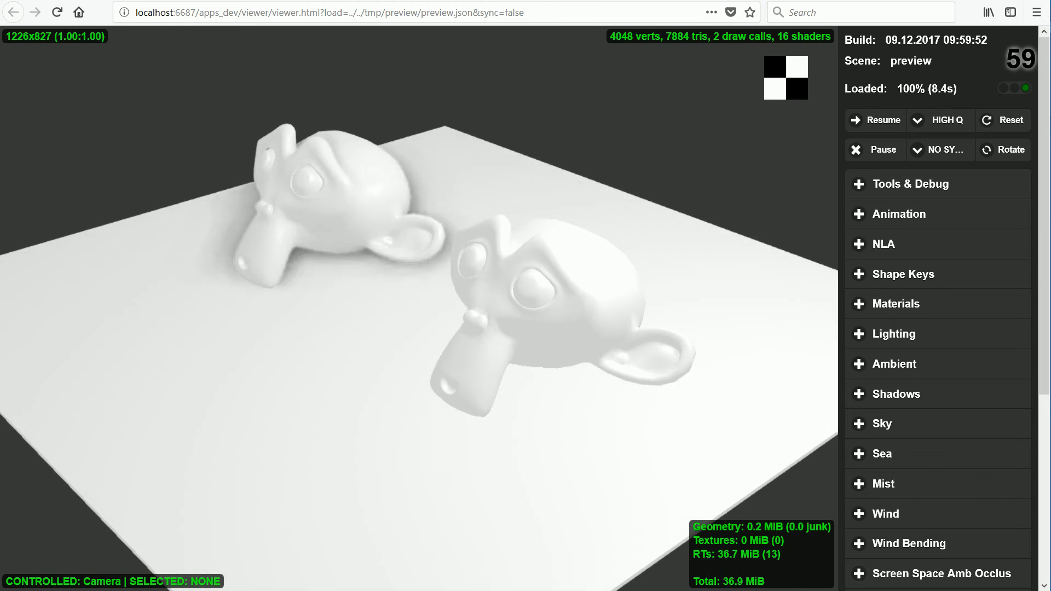
{"action": "mouse_move", "coordinate": [356, 459]}
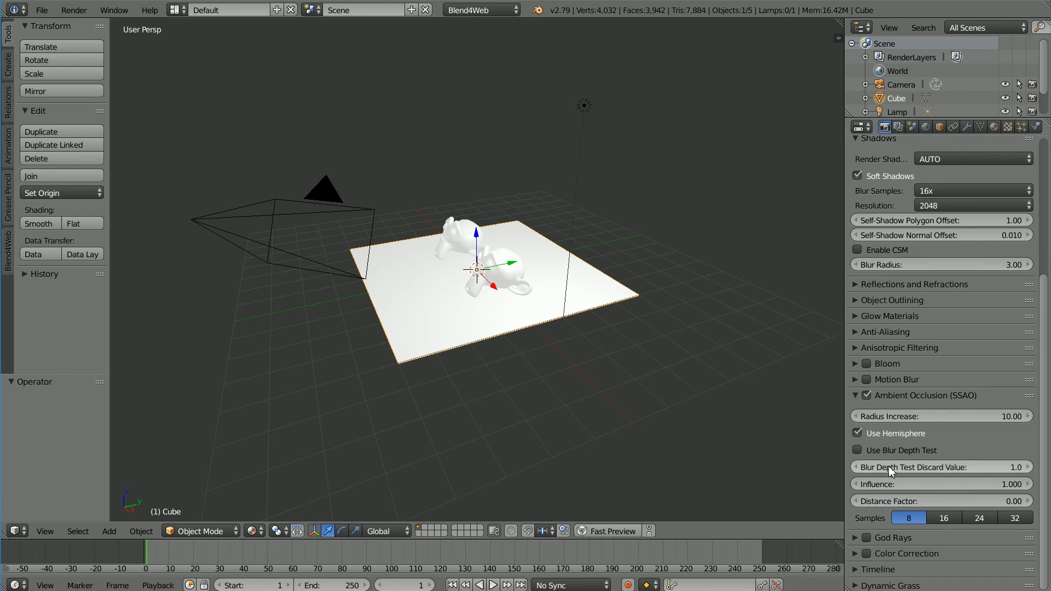
{"action": "mouse_move", "coordinate": [891, 468]}
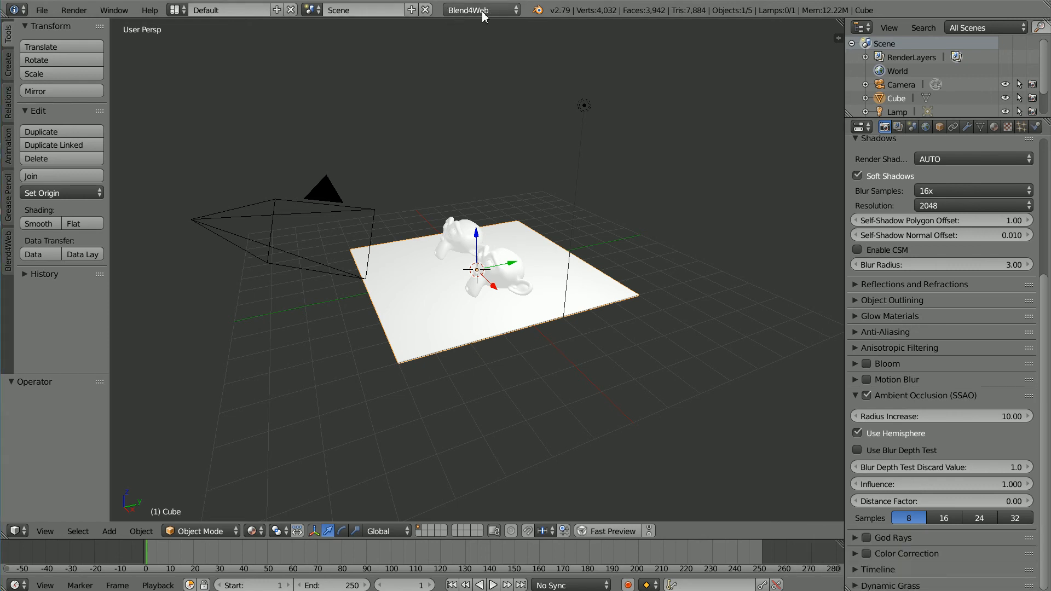
{"action": "mouse_move", "coordinate": [372, 93]}
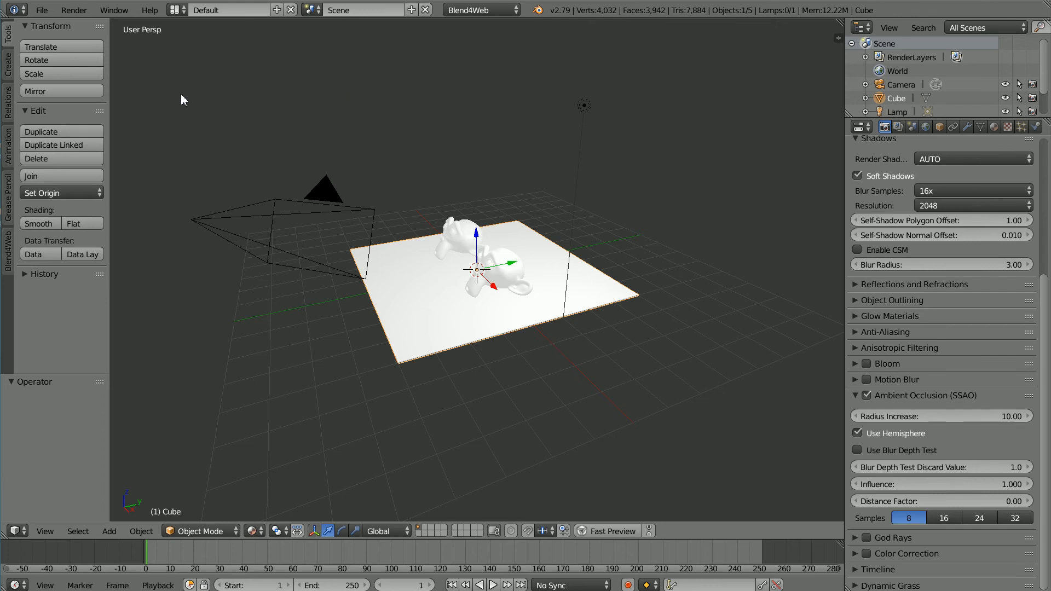
Load G:\blend4web_ce\blender\postprocessing\SSAO.blend through the file browser.
{"action": "left_click", "coordinate": [40, 10]}
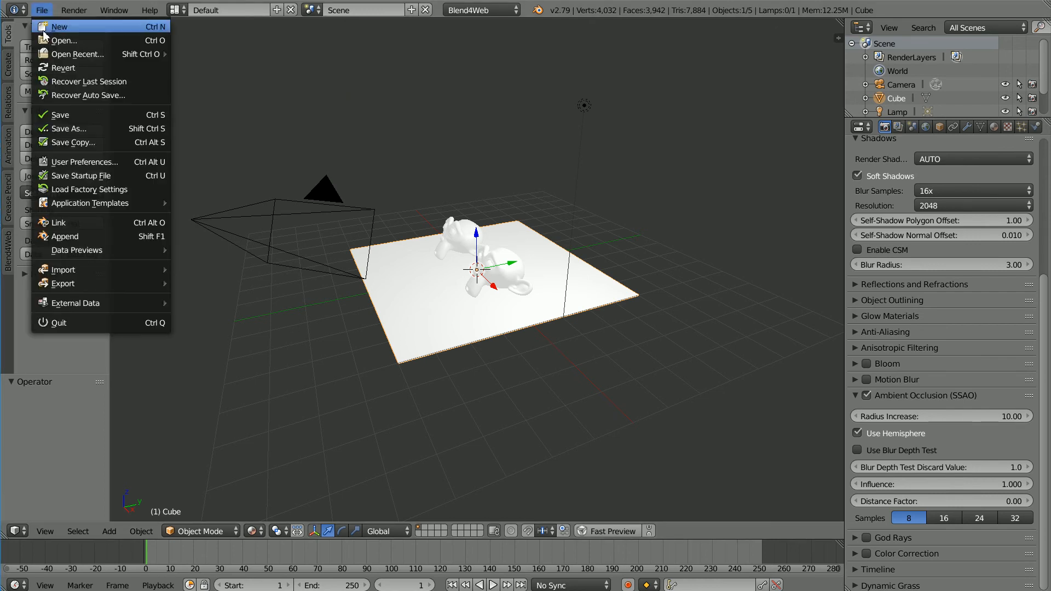
{"action": "left_click", "coordinate": [64, 41]}
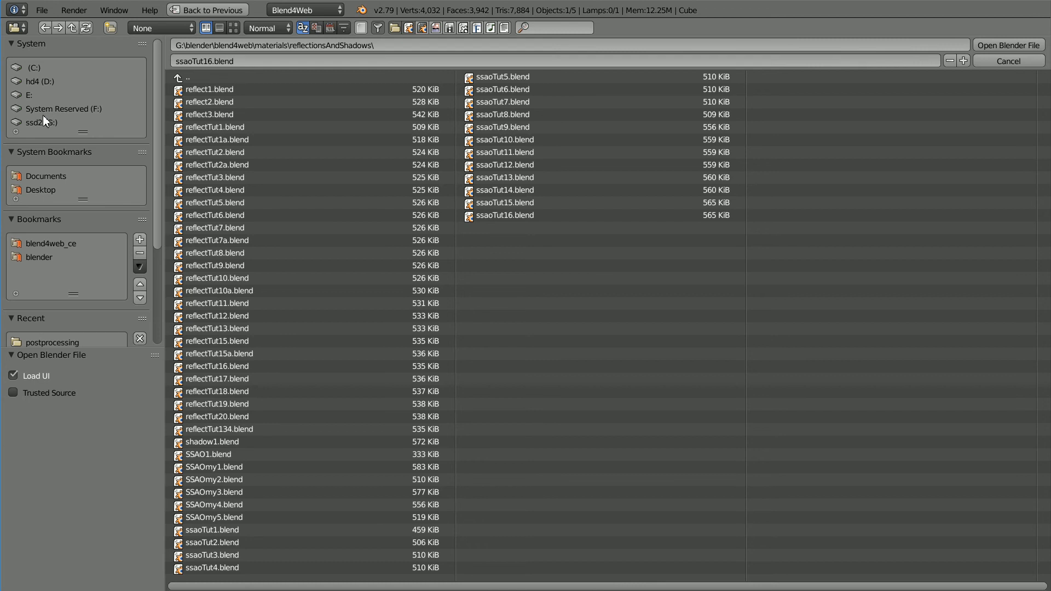
{"action": "left_click", "coordinate": [41, 121]}
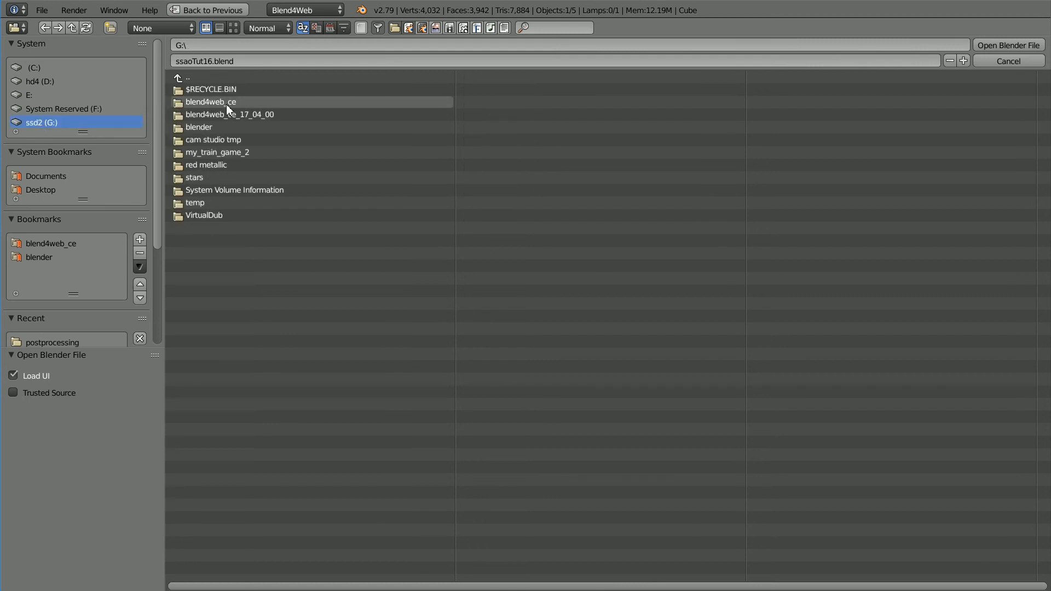
{"action": "double_click", "coordinate": [210, 102]}
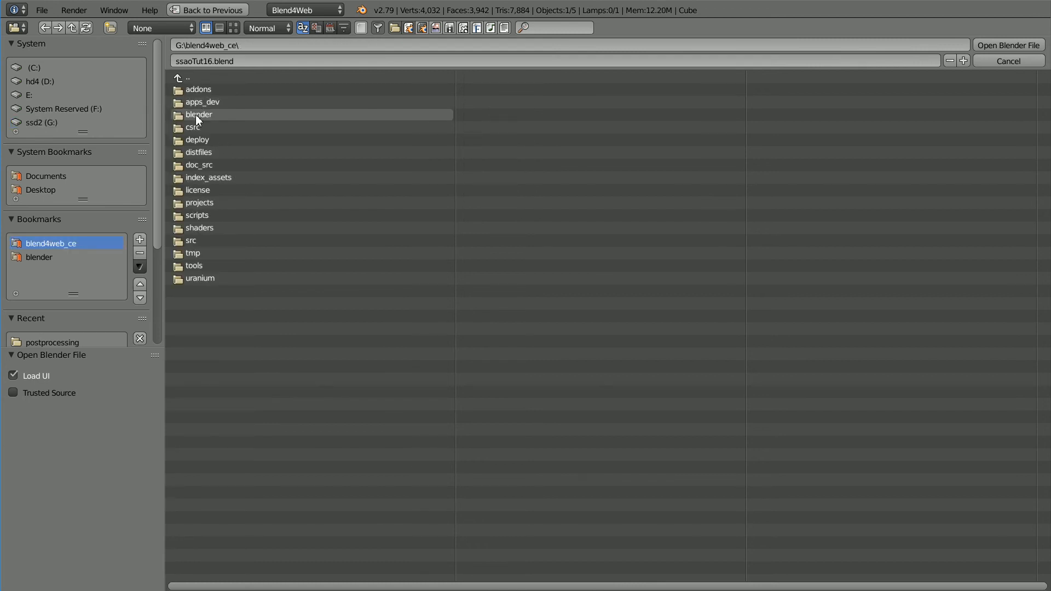
{"action": "double_click", "coordinate": [199, 115]}
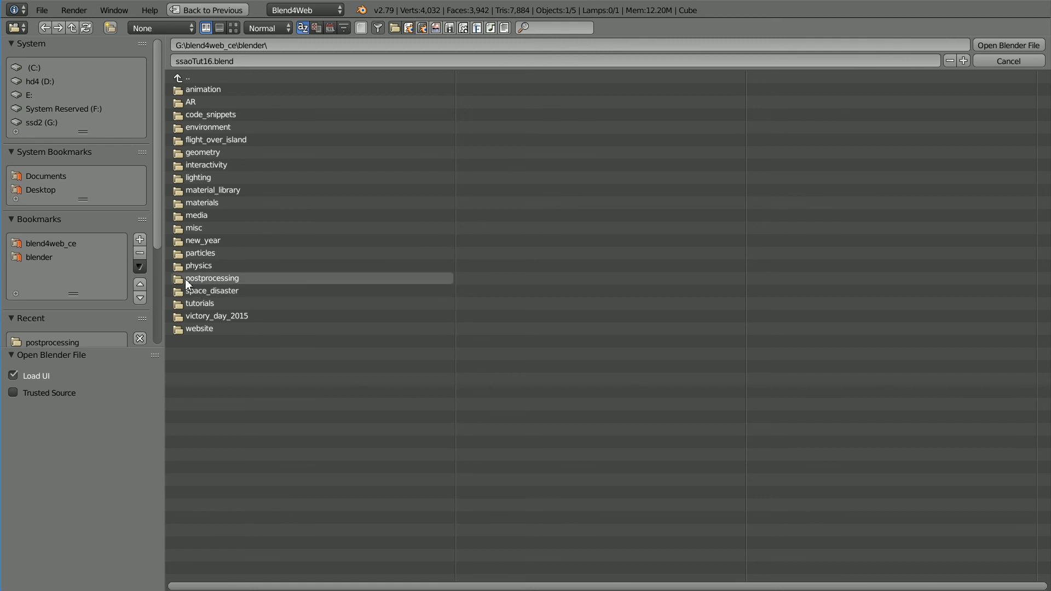
{"action": "double_click", "coordinate": [211, 278]}
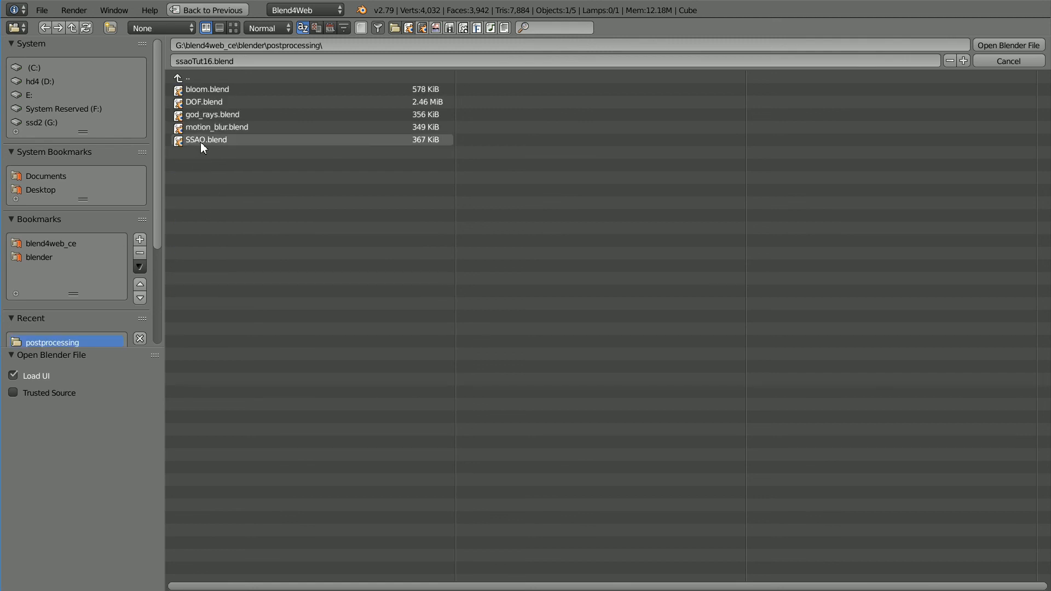
{"action": "left_click", "coordinate": [1009, 45]}
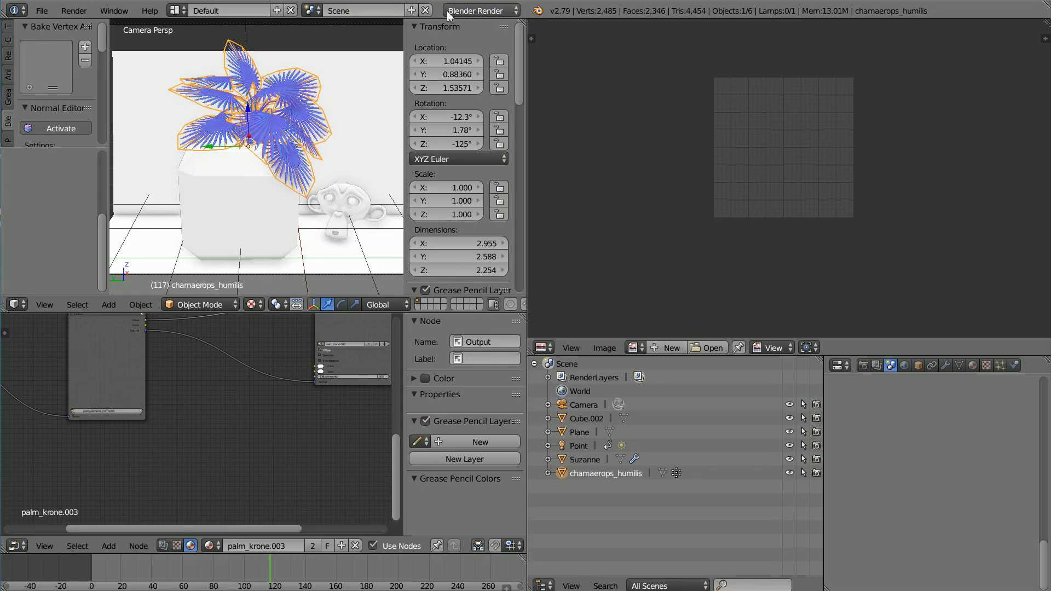
{"action": "mouse_move", "coordinate": [480, 11]}
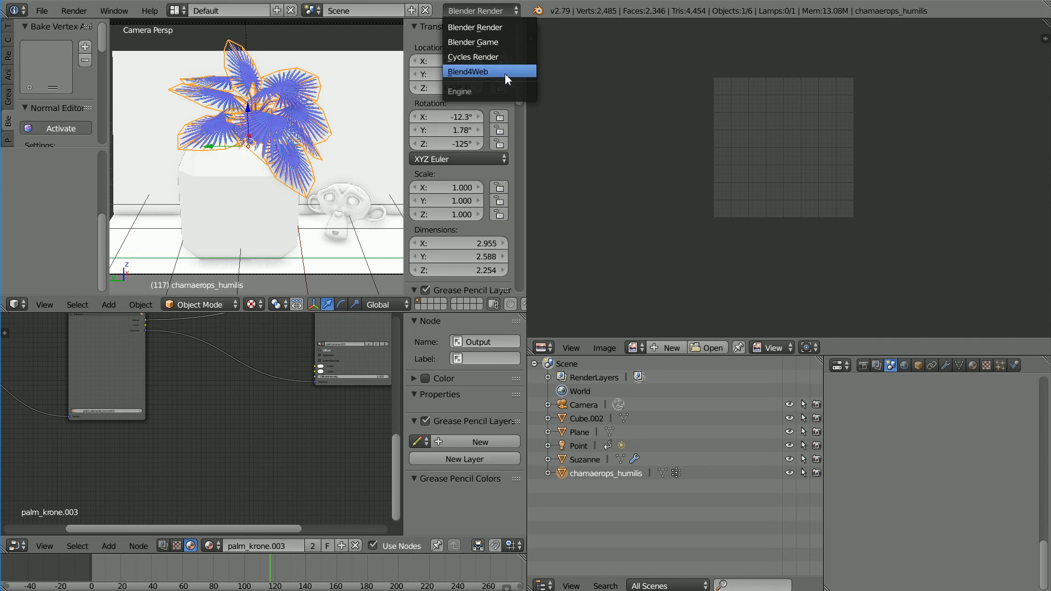
Switch the render engine to Blend4Web and reveal its ambient occlusion settings.
{"action": "left_click", "coordinate": [468, 72]}
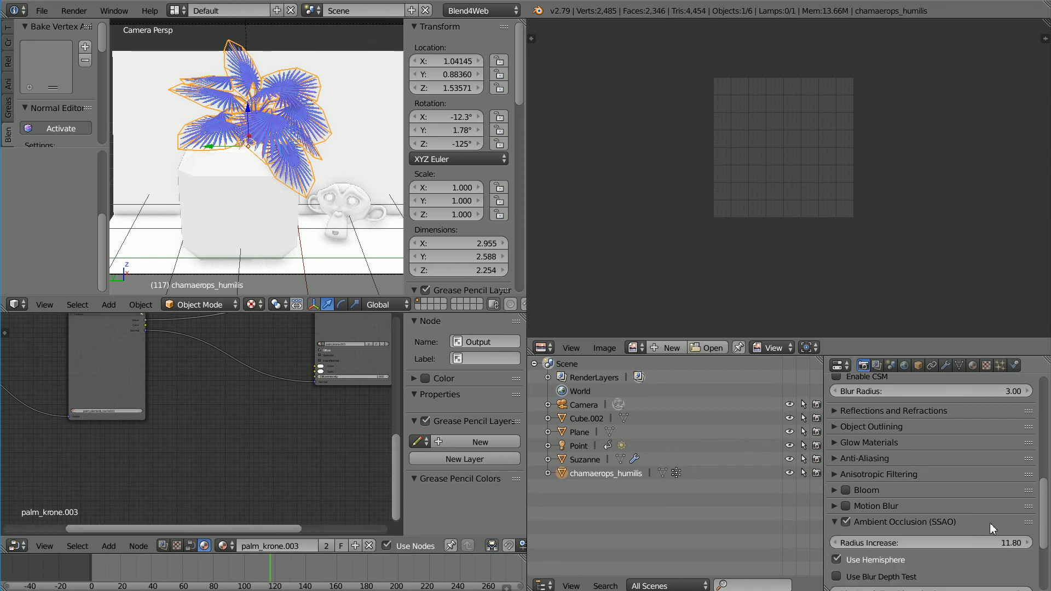
{"action": "scroll", "scroll_direction": "down", "scroll_amount": 3}
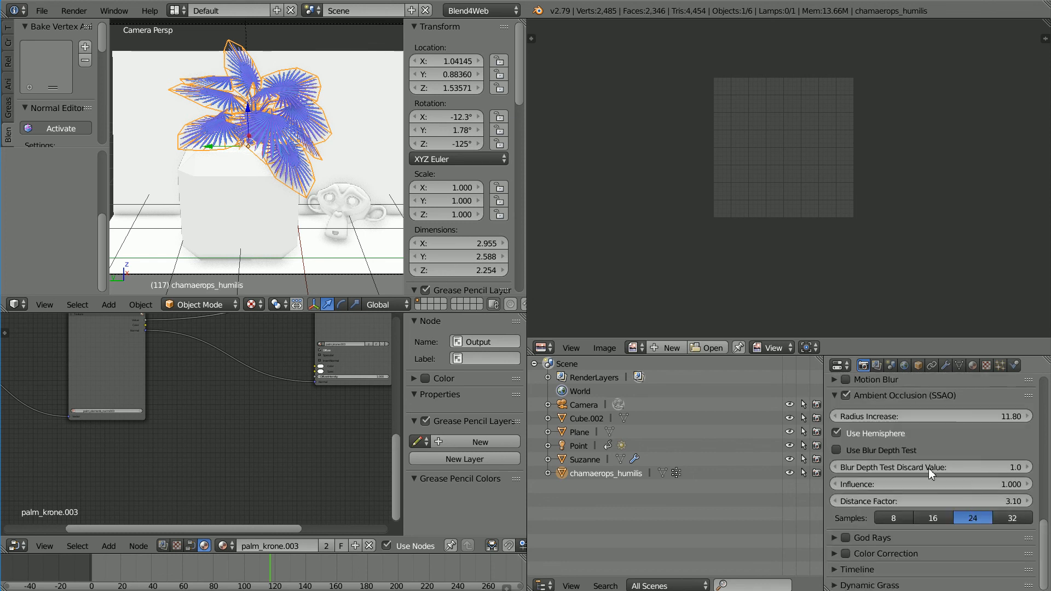
{"action": "mouse_move", "coordinate": [360, 137]}
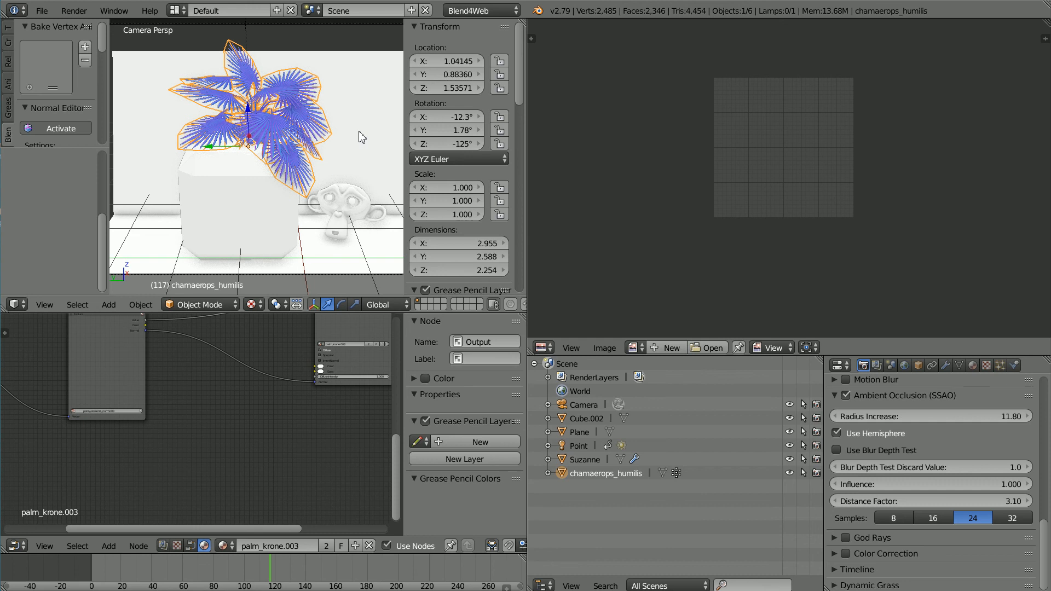
{"action": "mouse_move", "coordinate": [356, 189]}
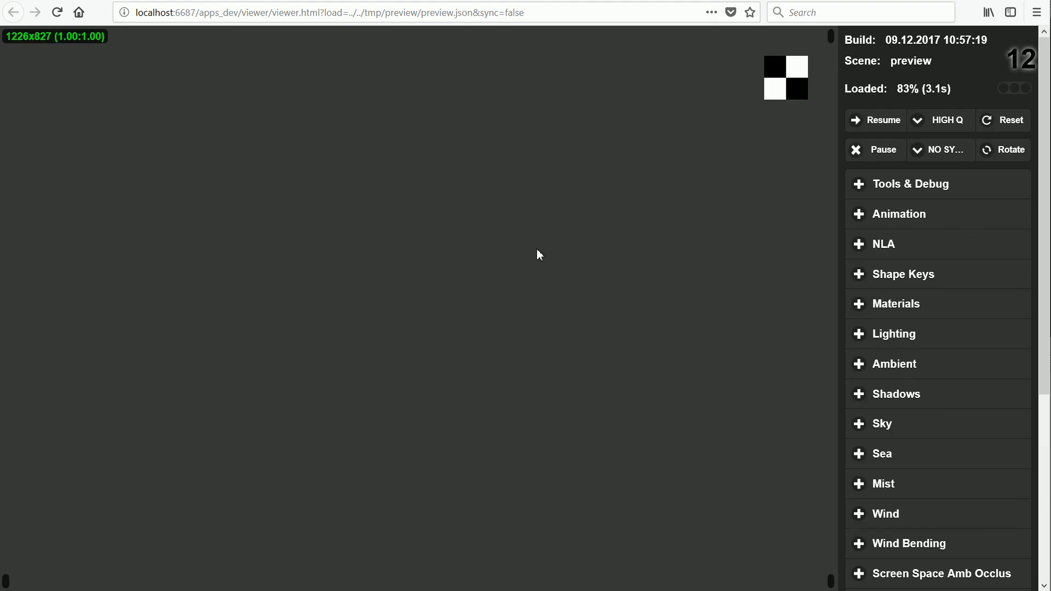
{"action": "mouse_move", "coordinate": [696, 312]}
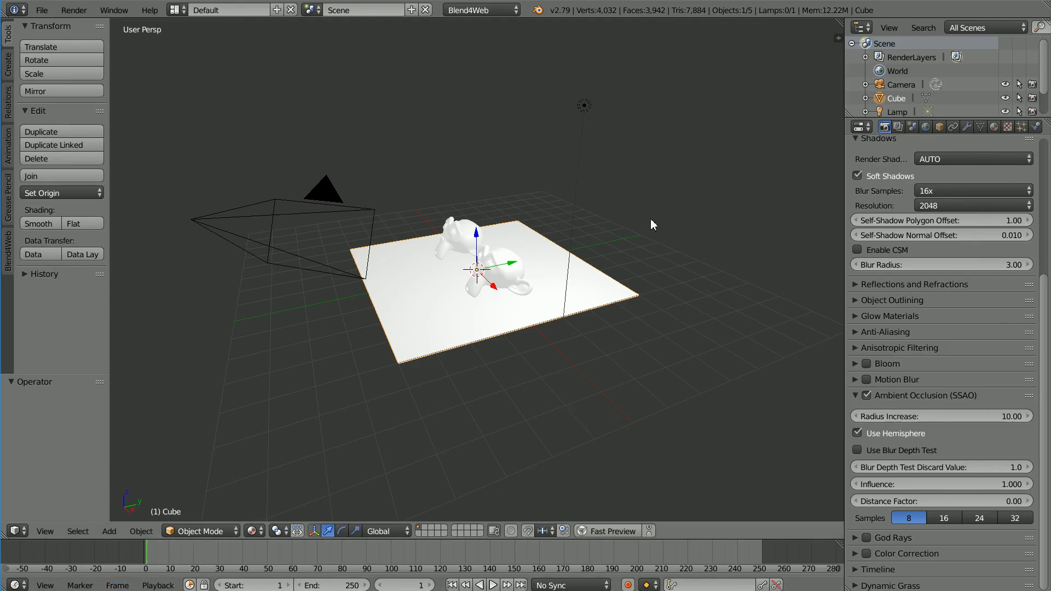
{"action": "mouse_move", "coordinate": [512, 35]}
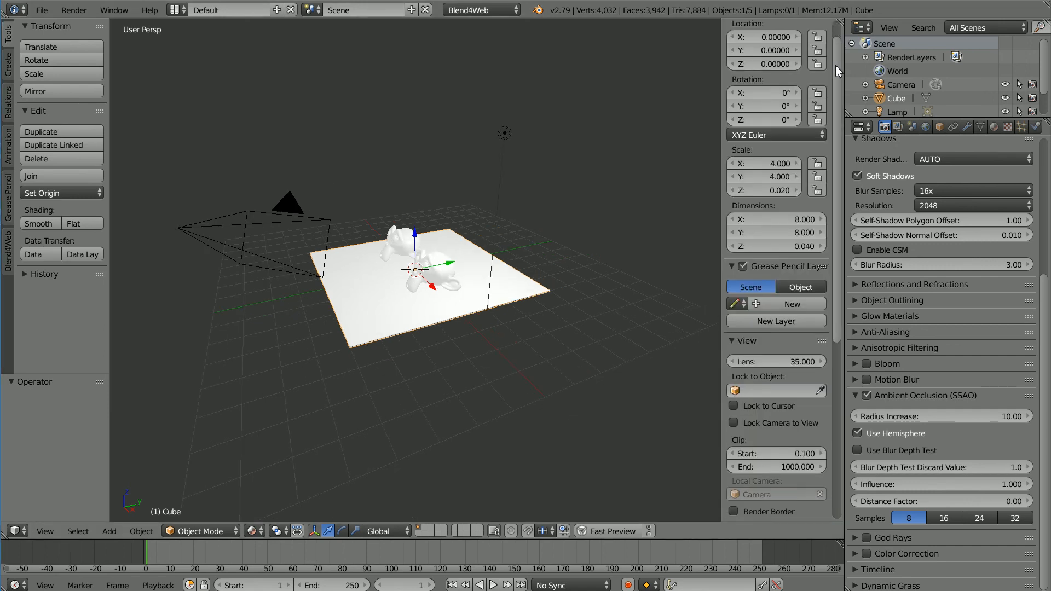
Enable Ambient Occlusion in the viewport Shading panel for the monkey heads and plane.
{"action": "scroll", "scroll_direction": "down", "scroll_amount": 3}
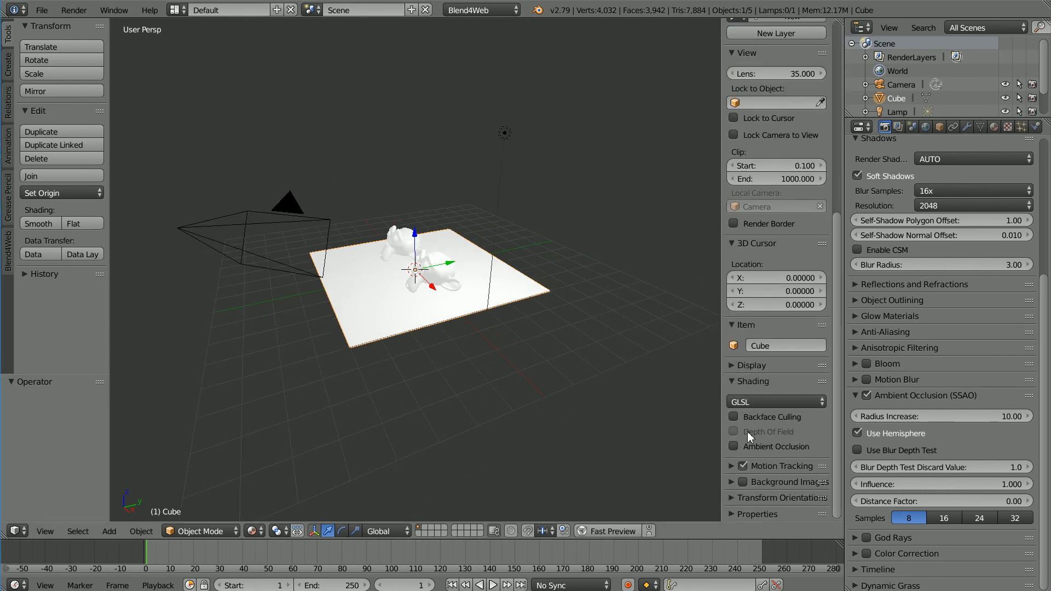
{"action": "left_click", "coordinate": [734, 447]}
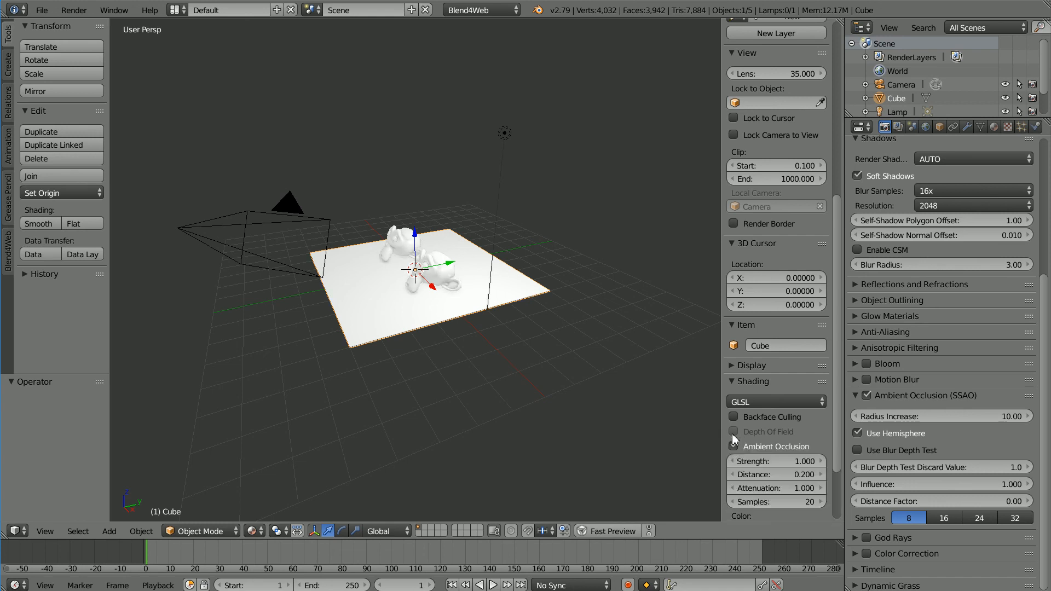
{"action": "left_click", "coordinate": [734, 447]}
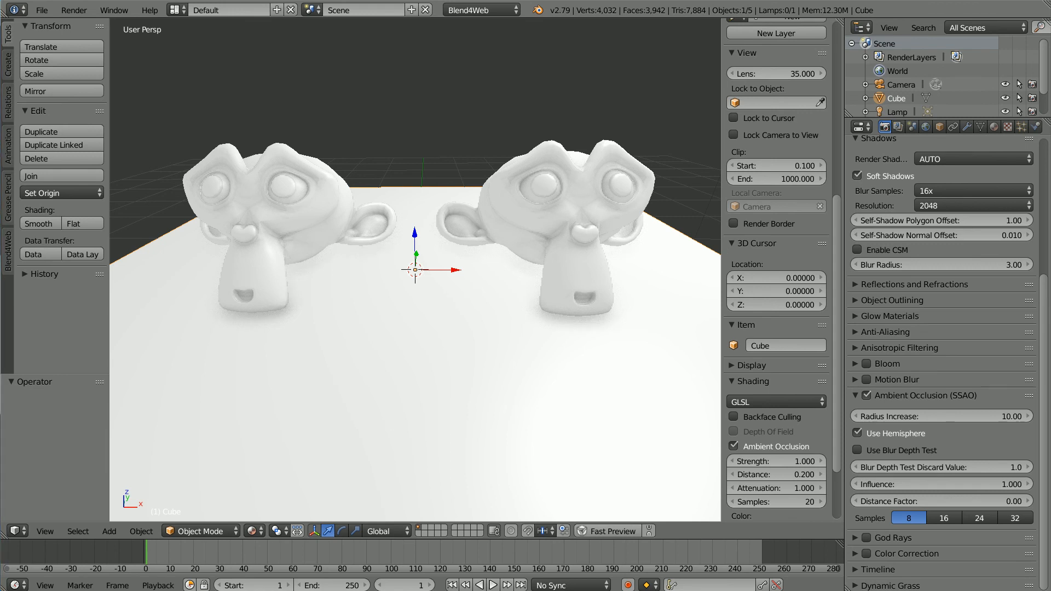
{"action": "mouse_move", "coordinate": [694, 63]}
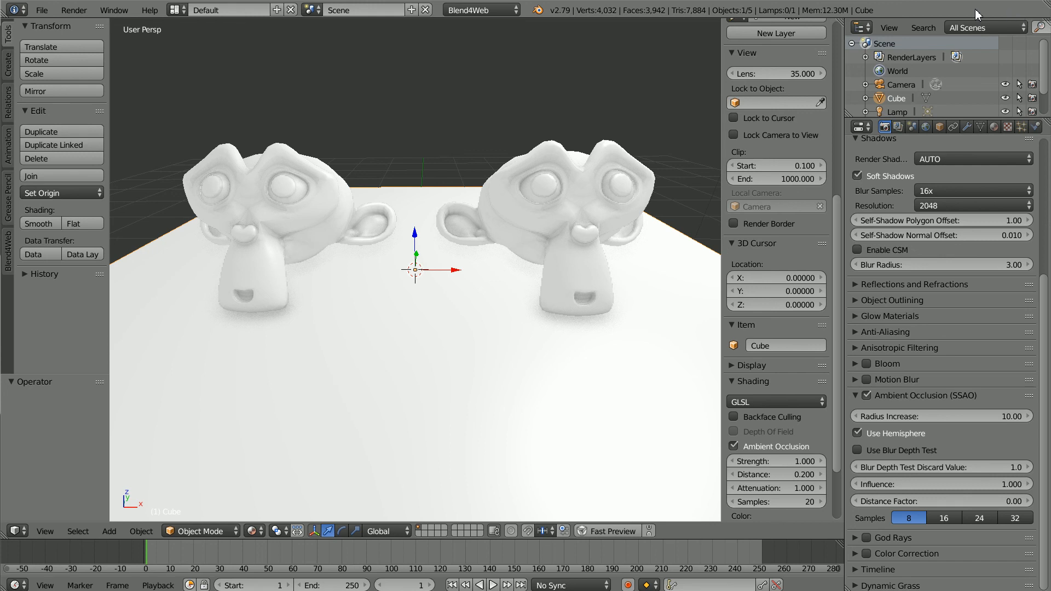
{"action": "mouse_move", "coordinate": [610, 531]}
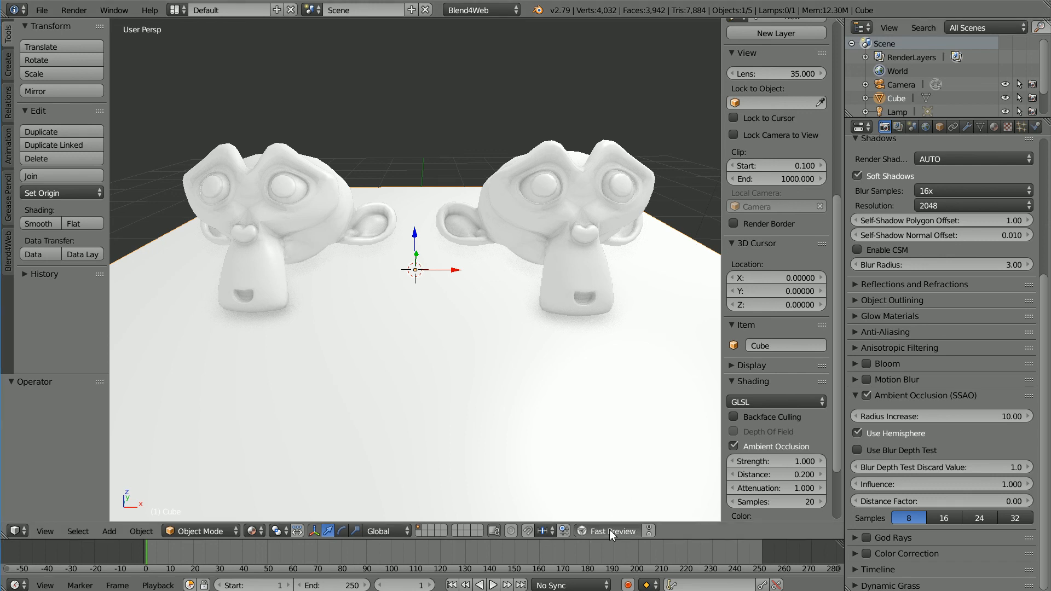
Launch a fresh Fast Preview of the monkey-head scene in the browser.
{"action": "left_click", "coordinate": [612, 530]}
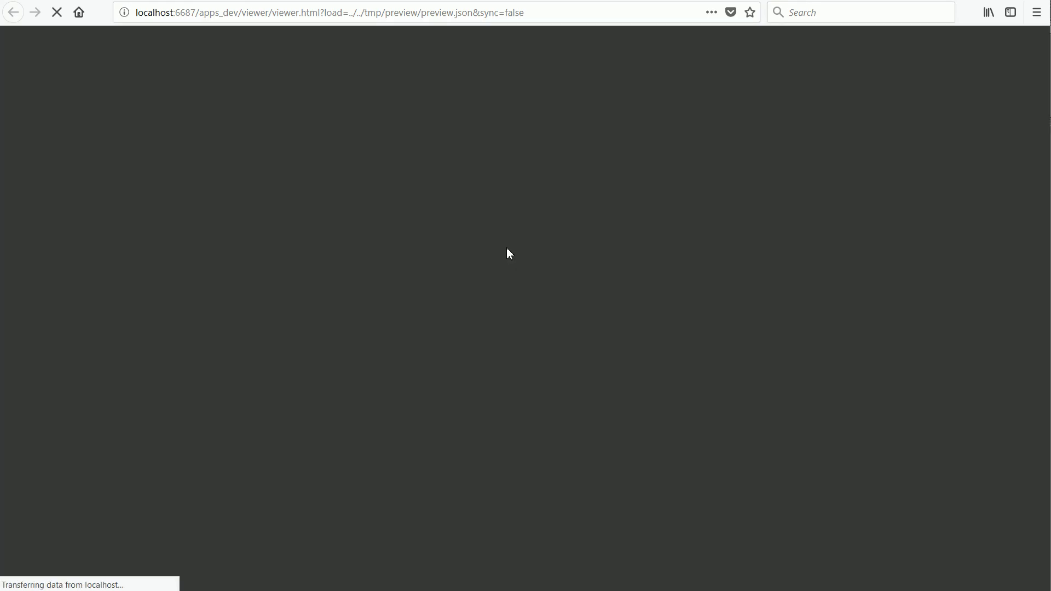